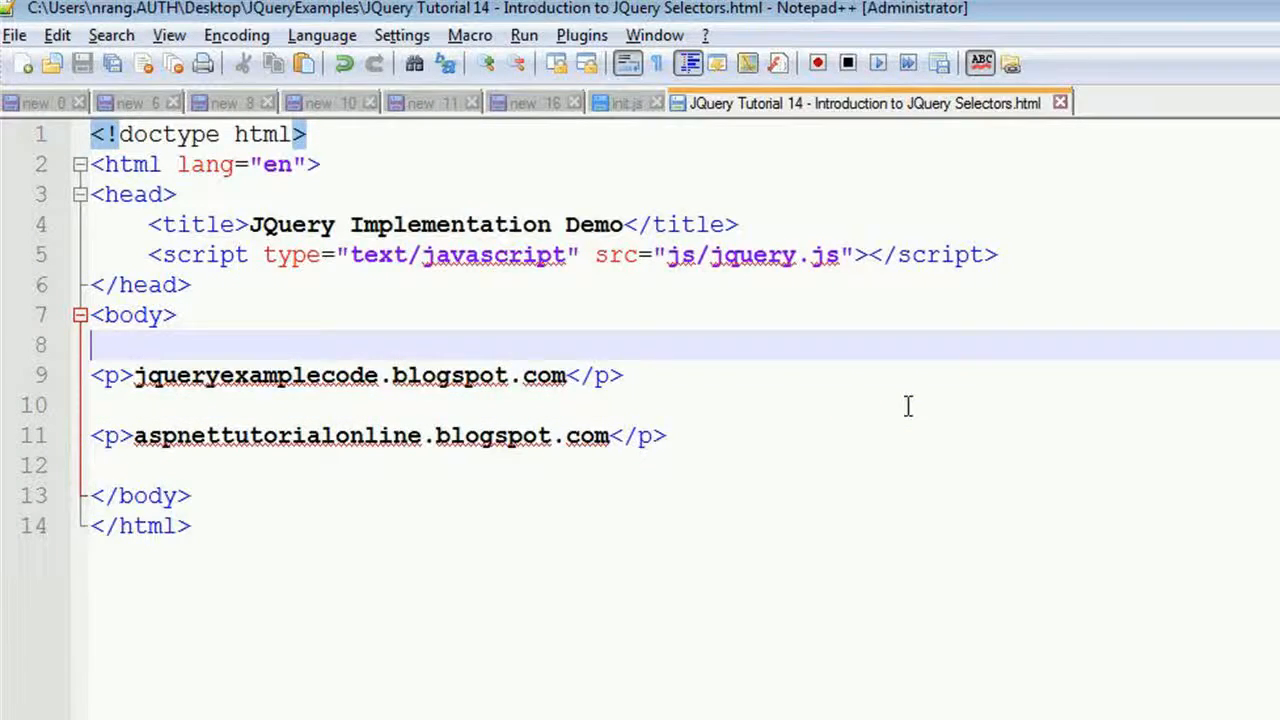
# Insert a 'JQuery examples' link to jqueryexamplecode.blogspot.com after <body>, plus a blank line below the paragraphs
pyautogui.press('Enter')
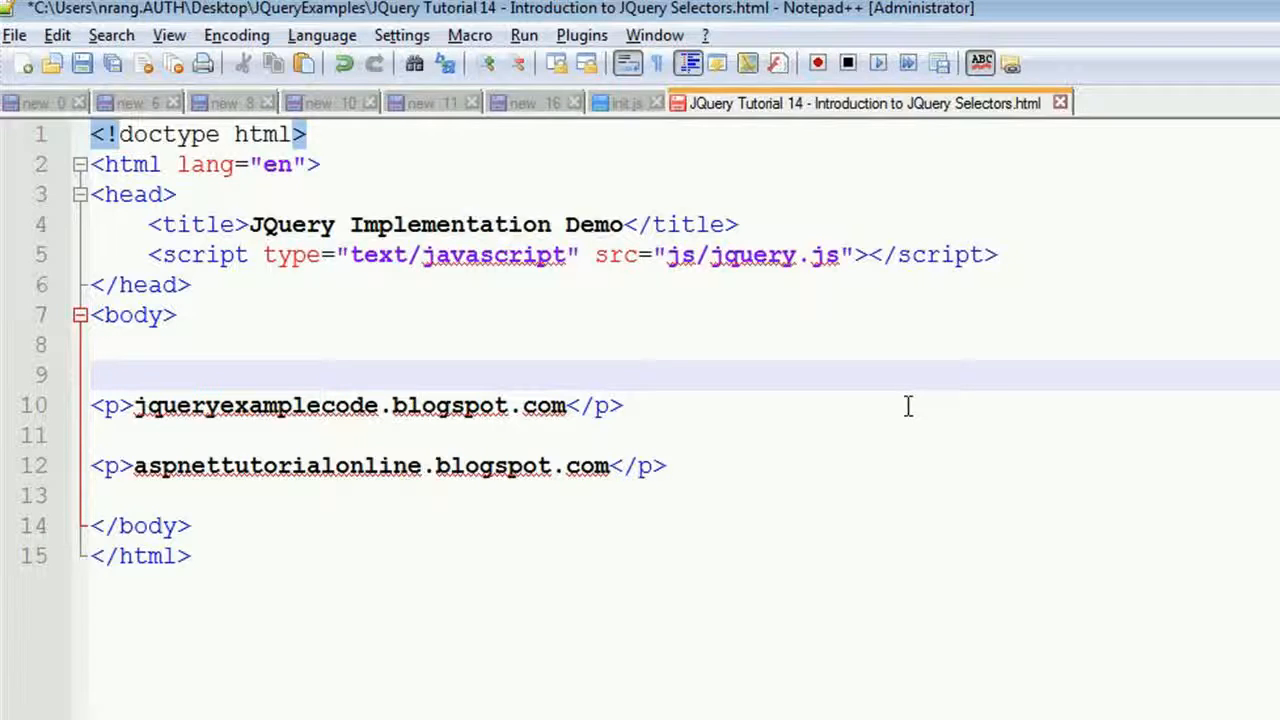
pyautogui.write('<a href="')
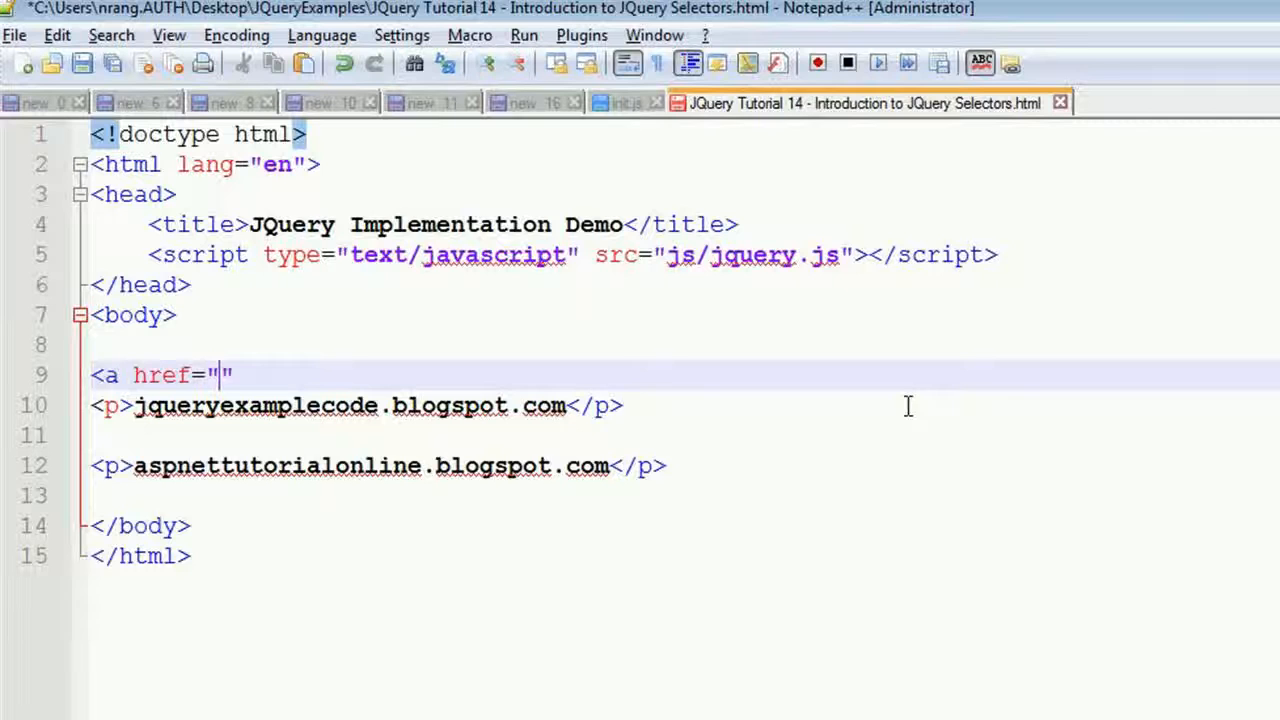
pyautogui.write('> </a>')
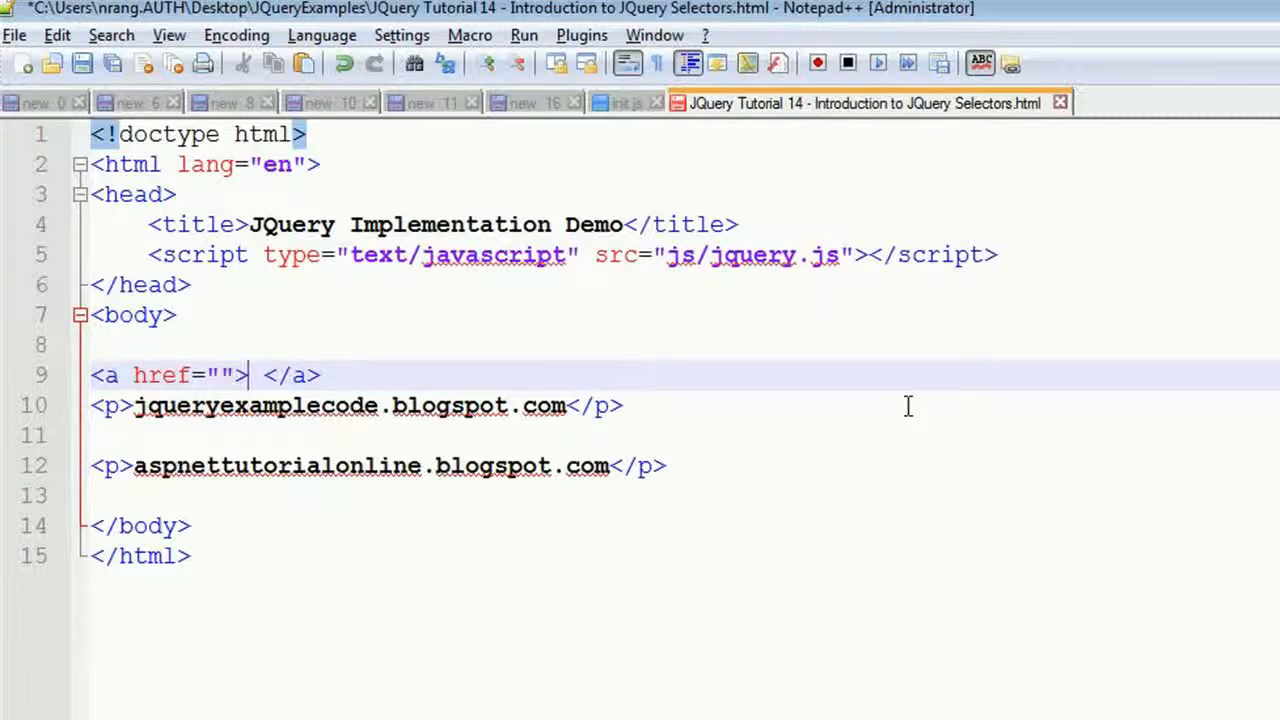
pyautogui.write('htt')
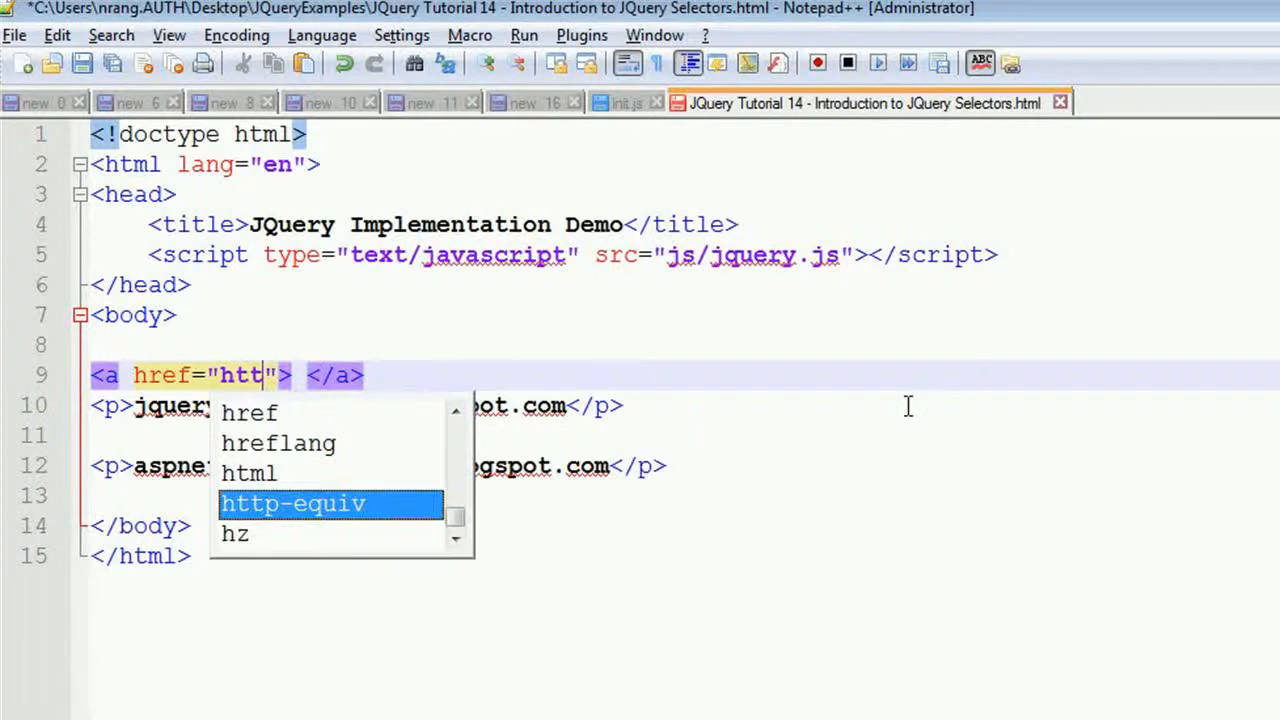
pyautogui.write('p://jqueryexamplecode.')
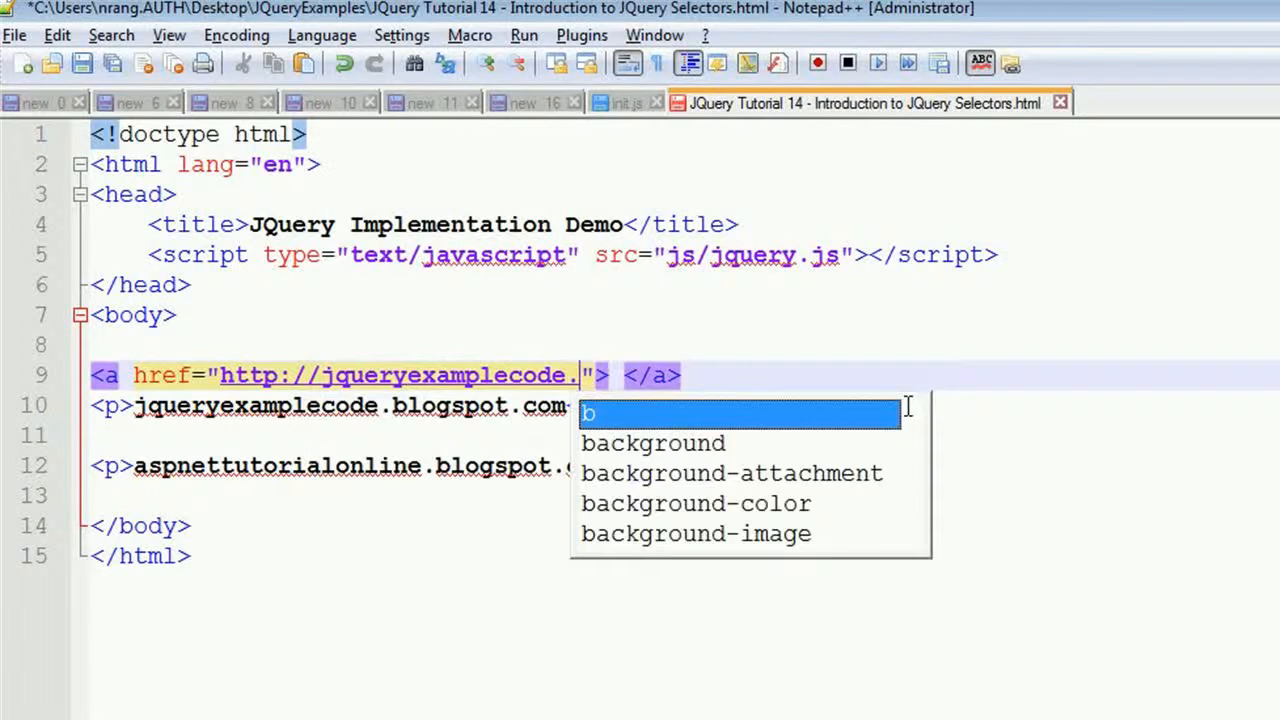
pyautogui.write('logspot.com')
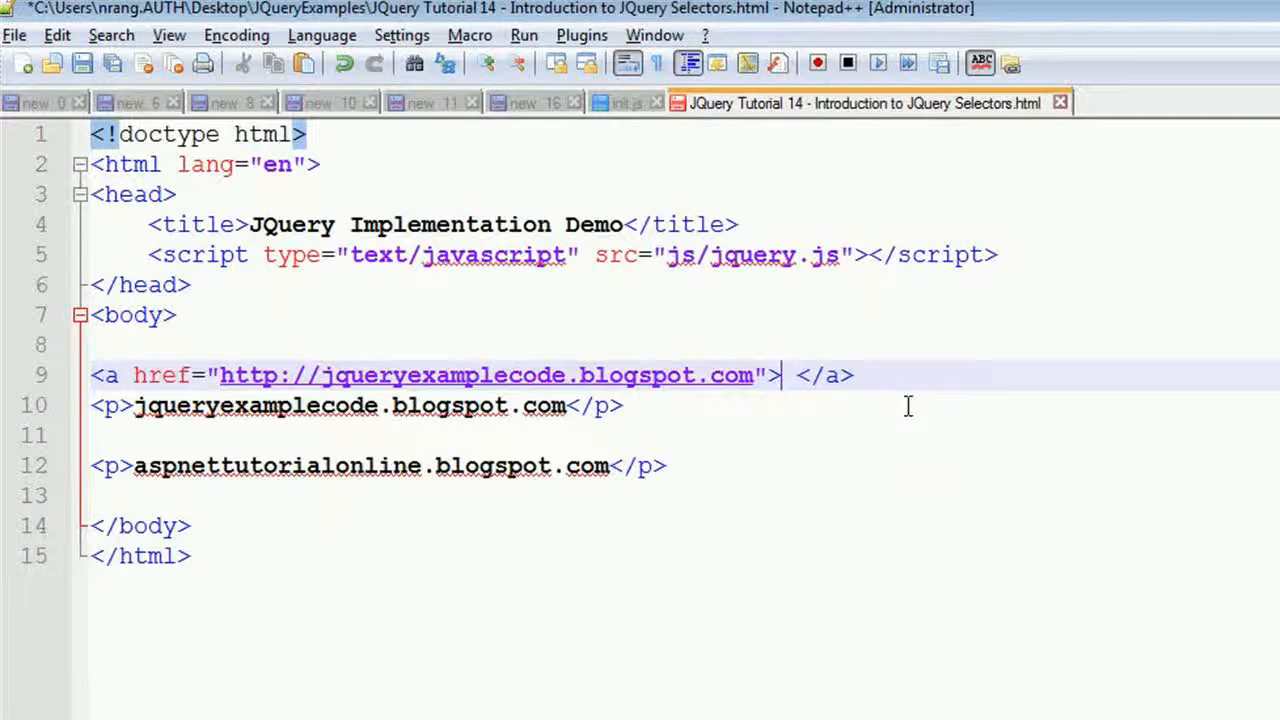
pyautogui.write('JQuery e')
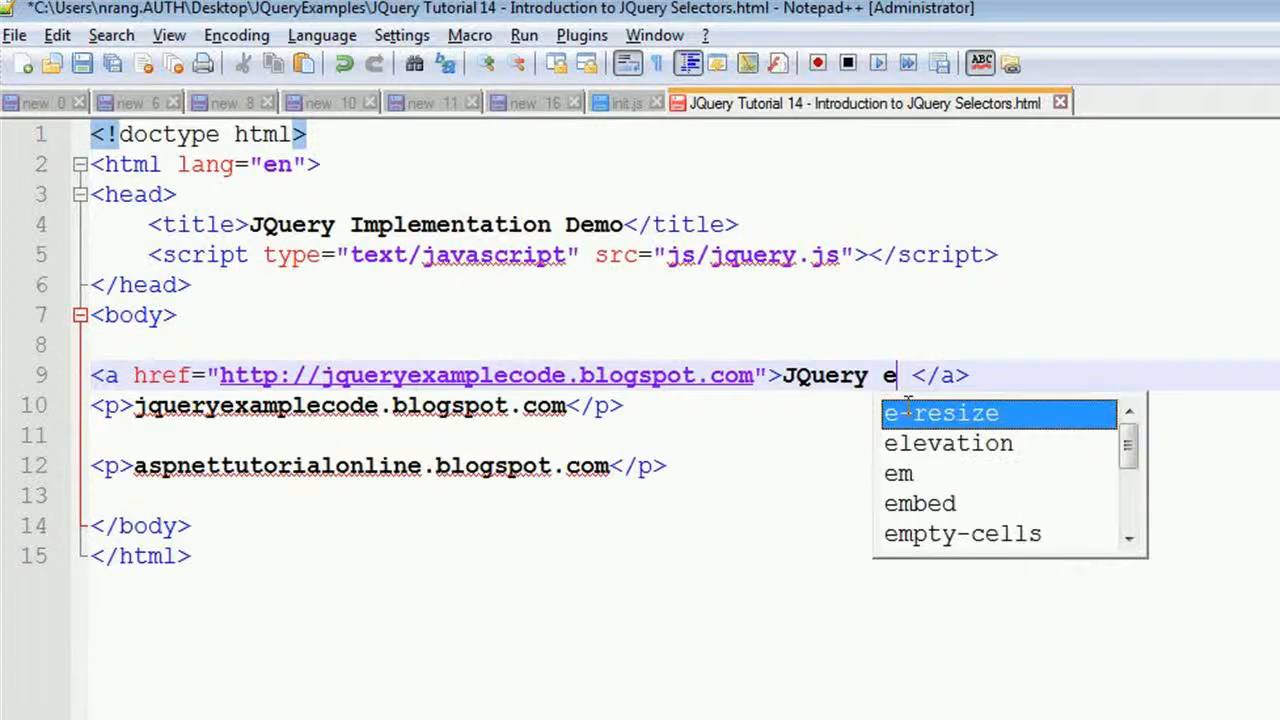
pyautogui.write('xamples')
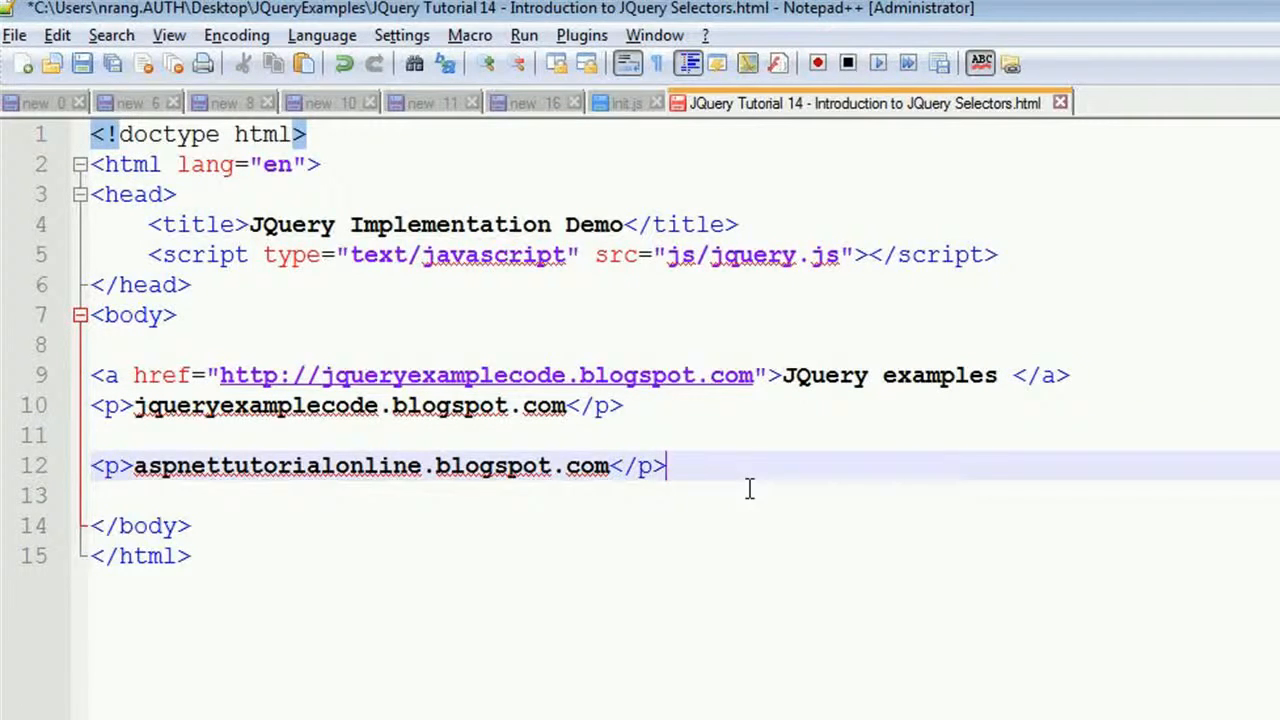
pyautogui.press('Enter')
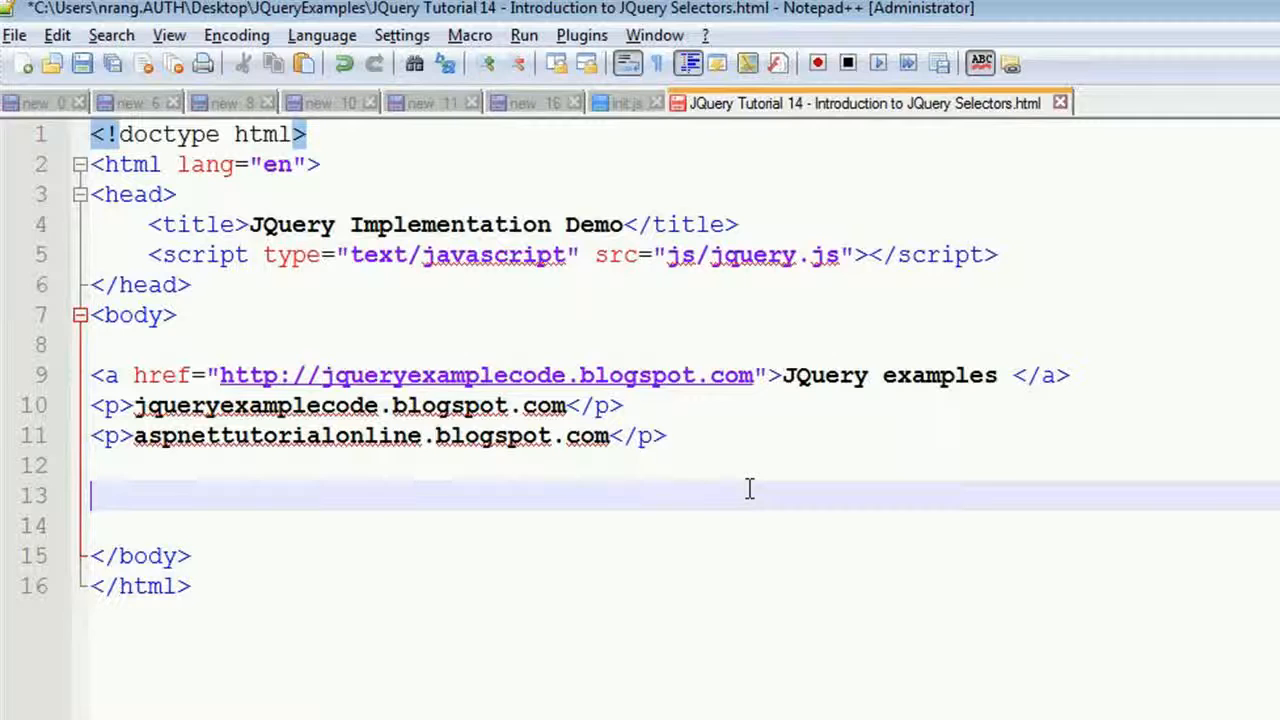
# Start a script block with a $('p').click(function(){ handler below the paragraphs
pyautogui.write('<script>')
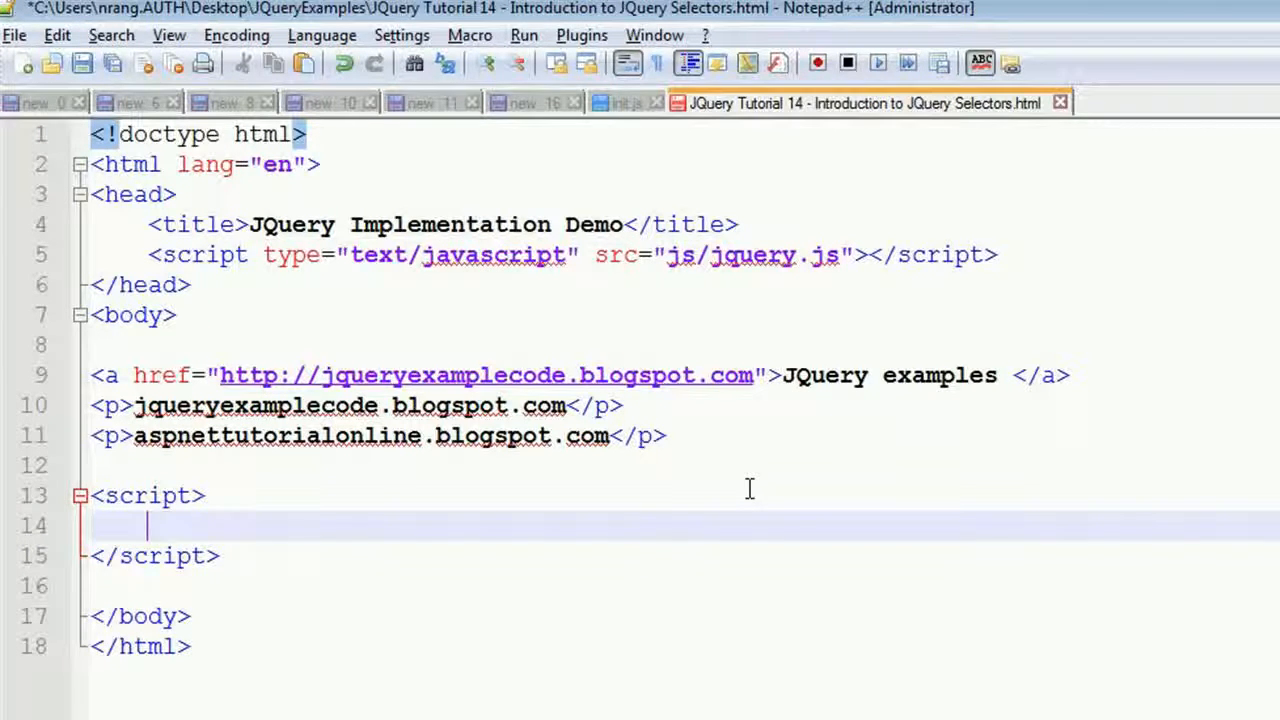
pyautogui.write('$()')
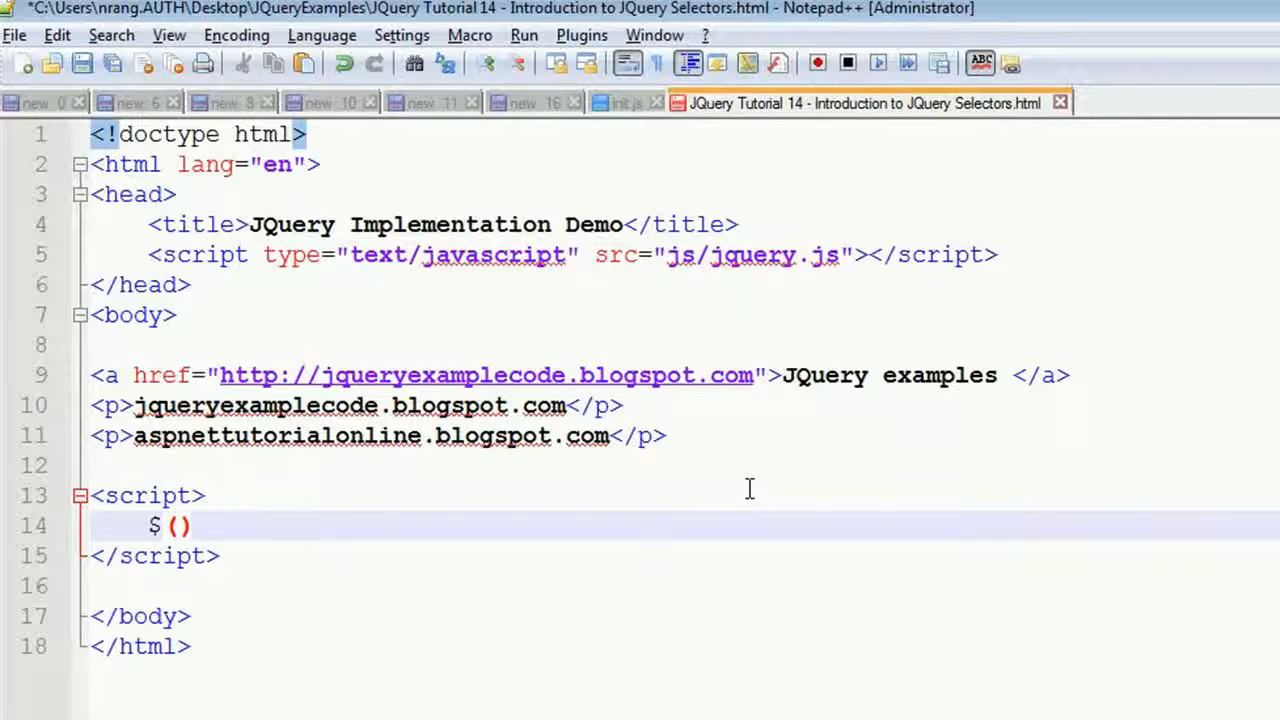
pyautogui.write("'")
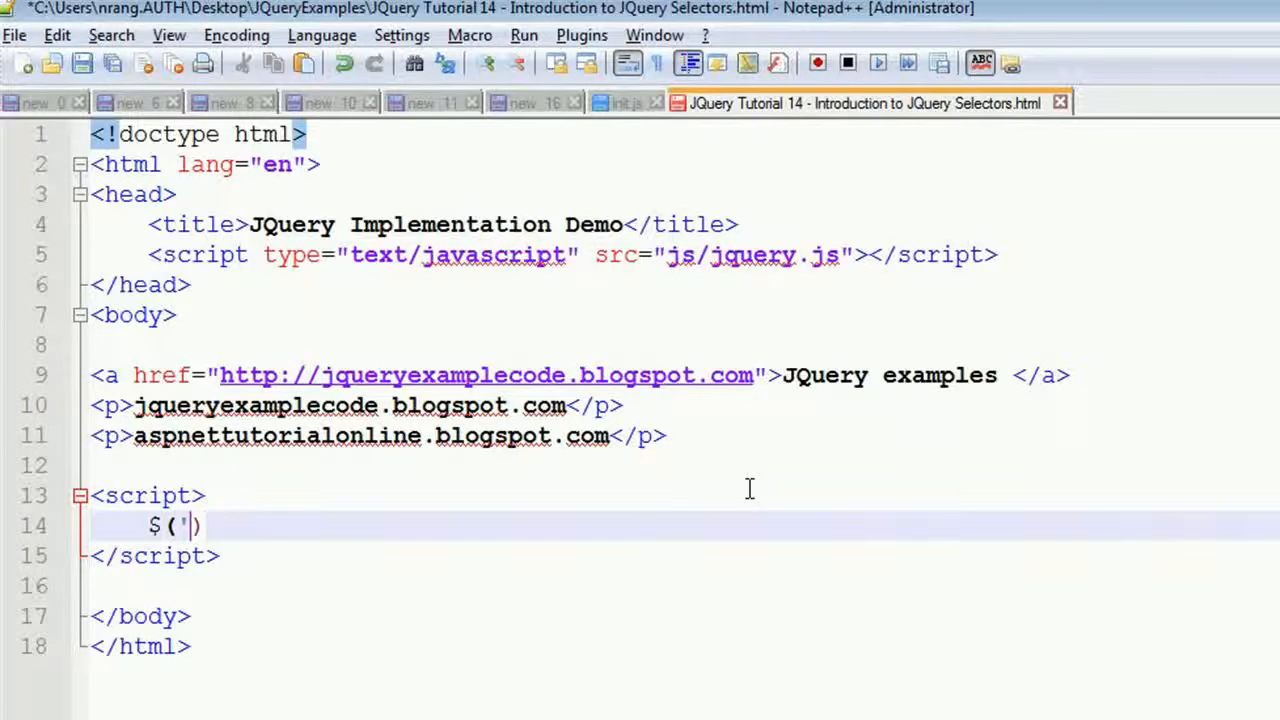
pyautogui.write('p')
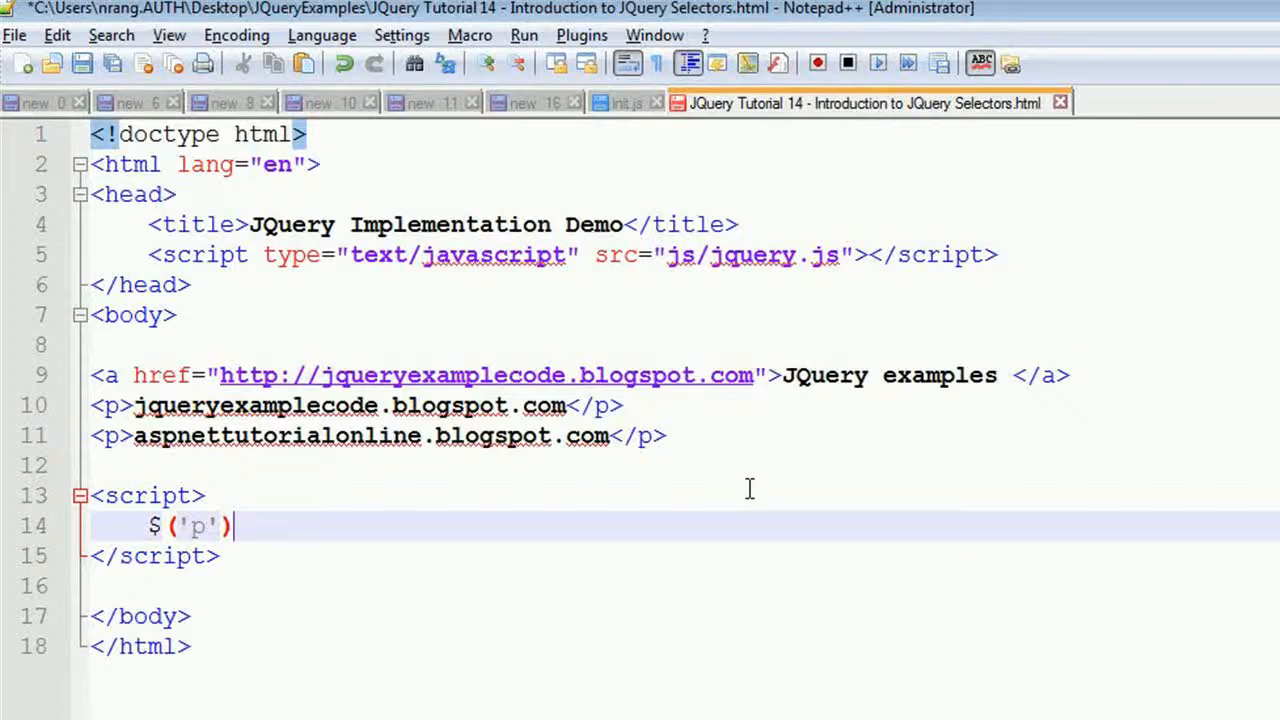
pyautogui.write('.click()')
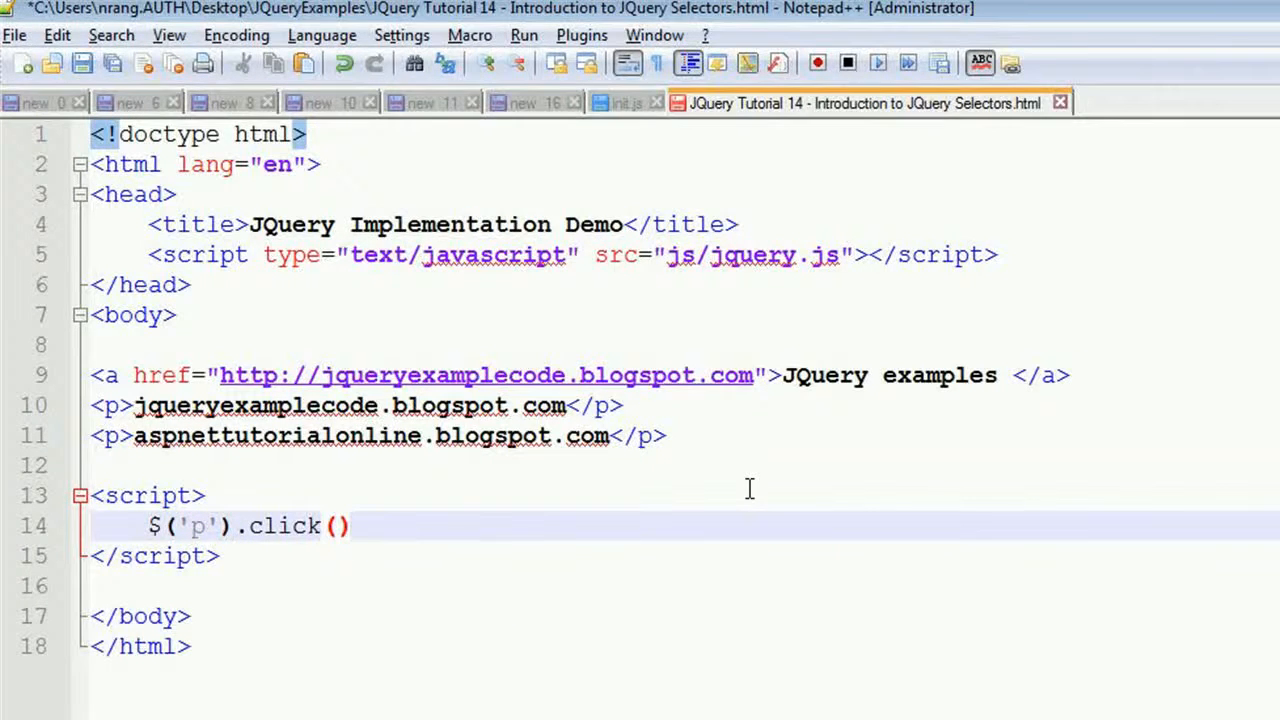
pyautogui.write('function(')
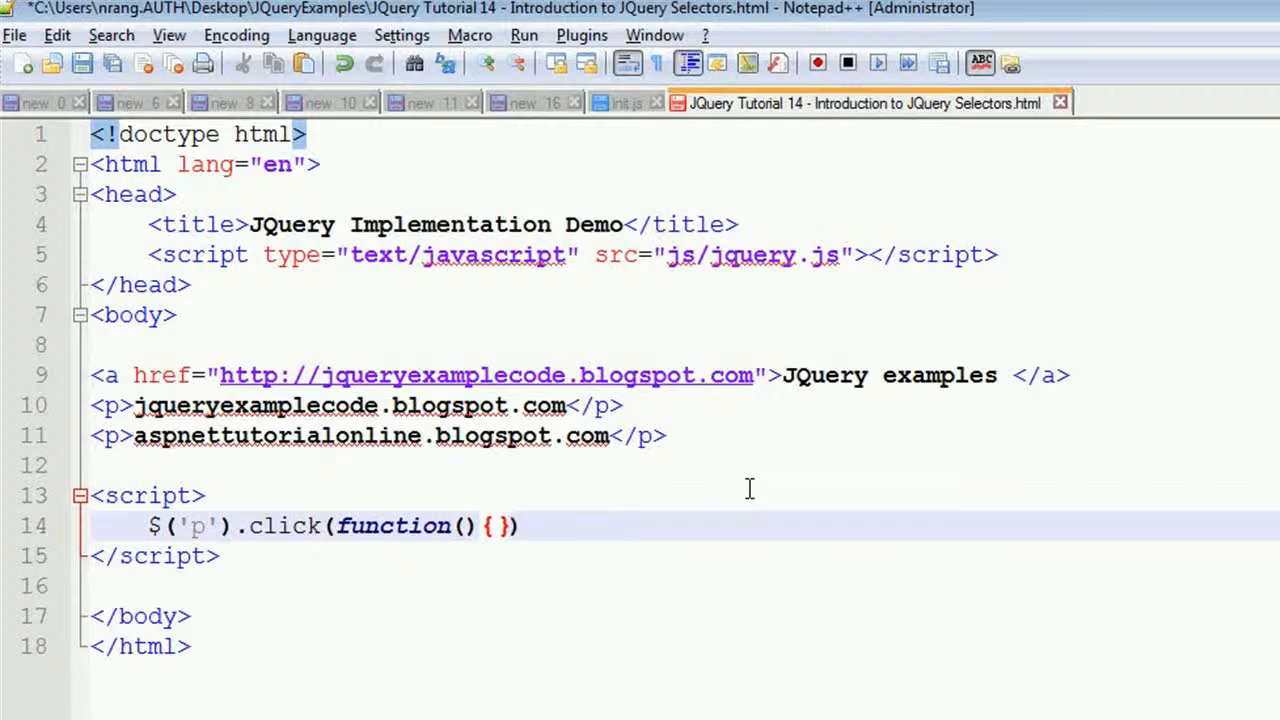
pyautogui.press('Enter')
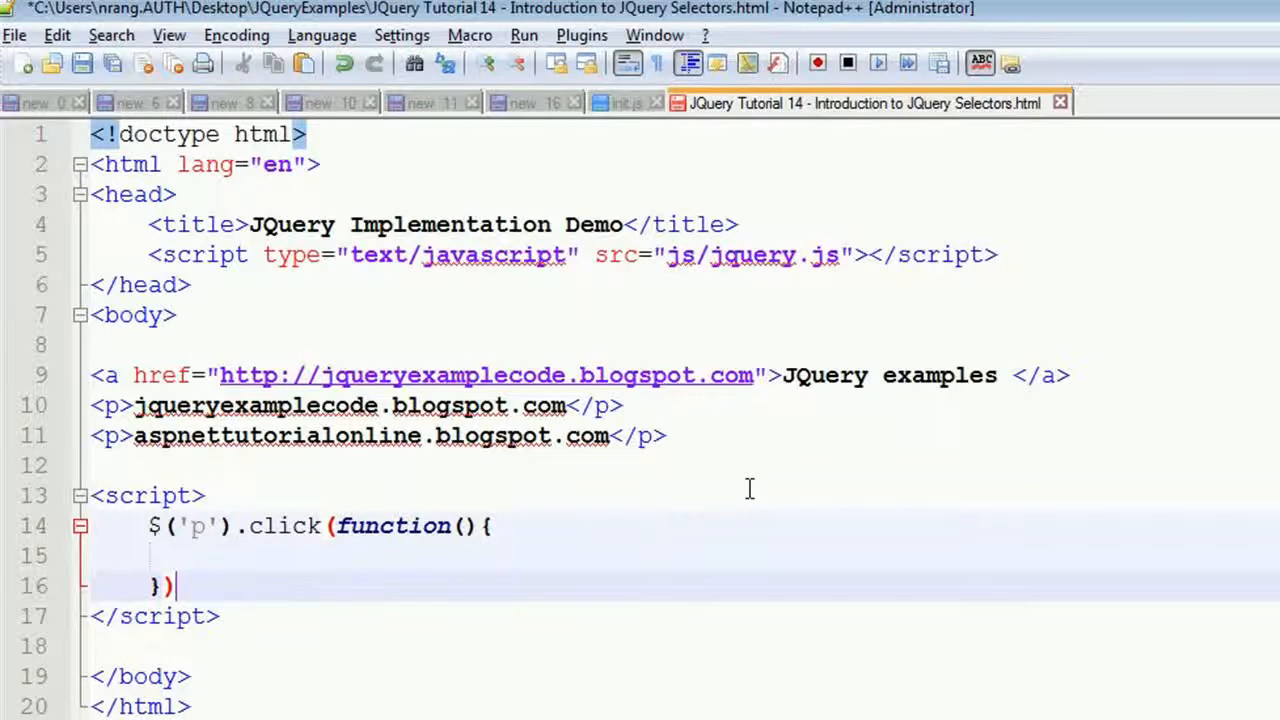
# Fill the paragraph handler's body with alert('para');
pyautogui.write(';')
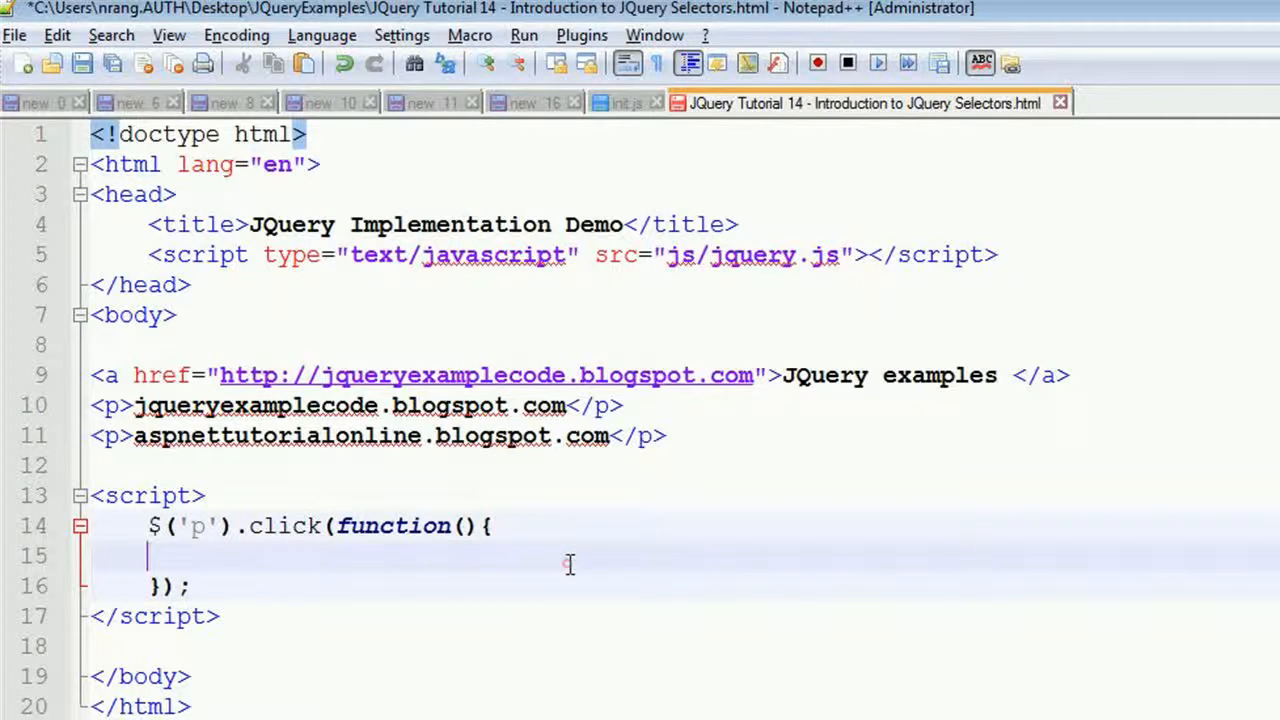
pyautogui.write('alert')
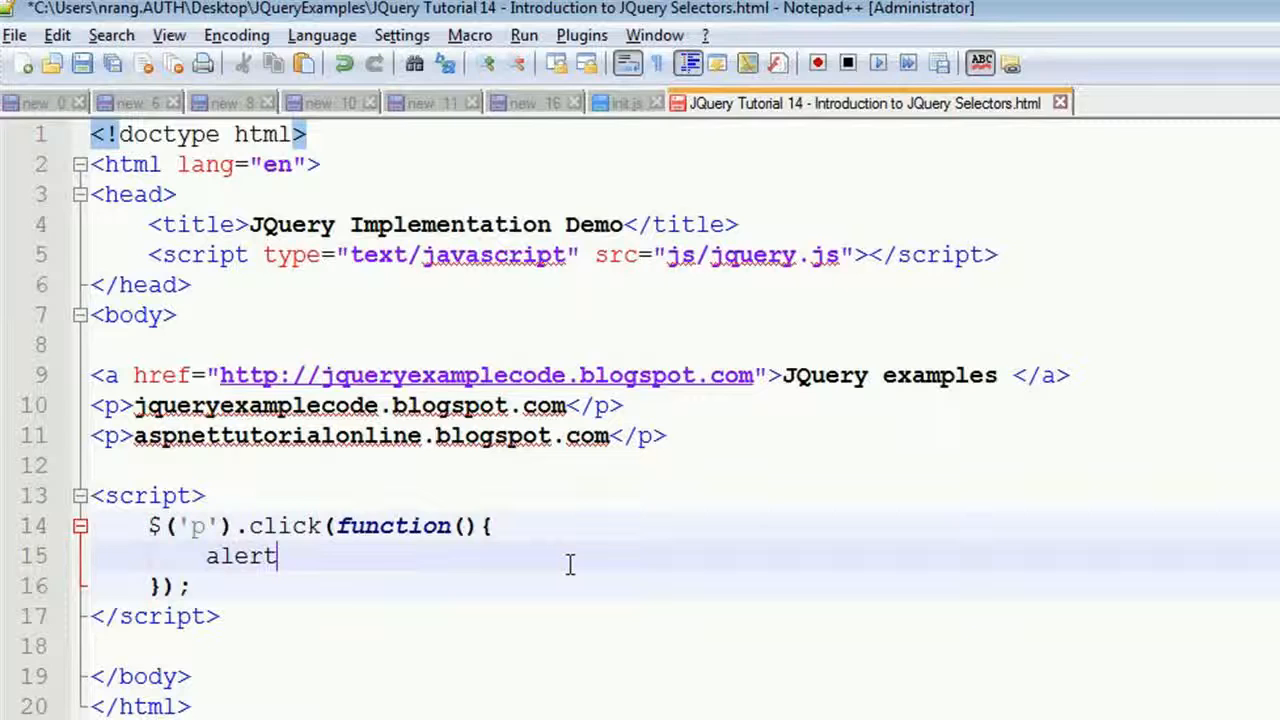
pyautogui.write("('hi")
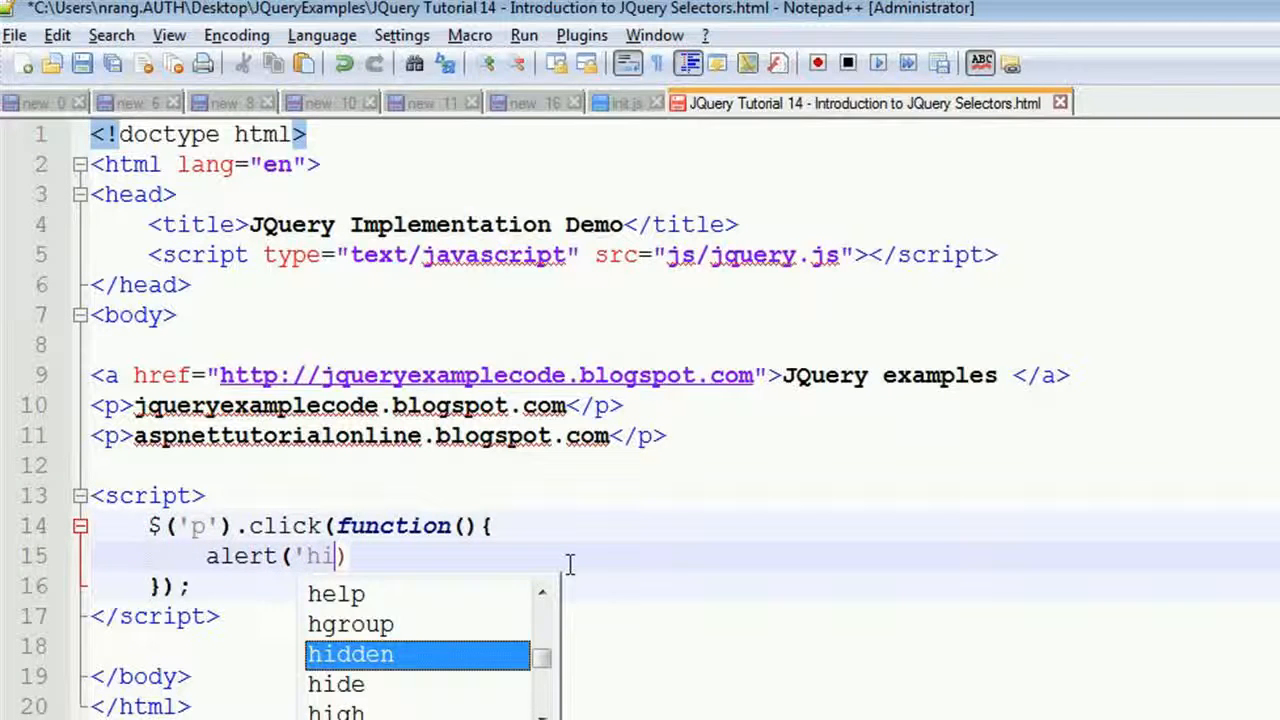
pyautogui.write('para')
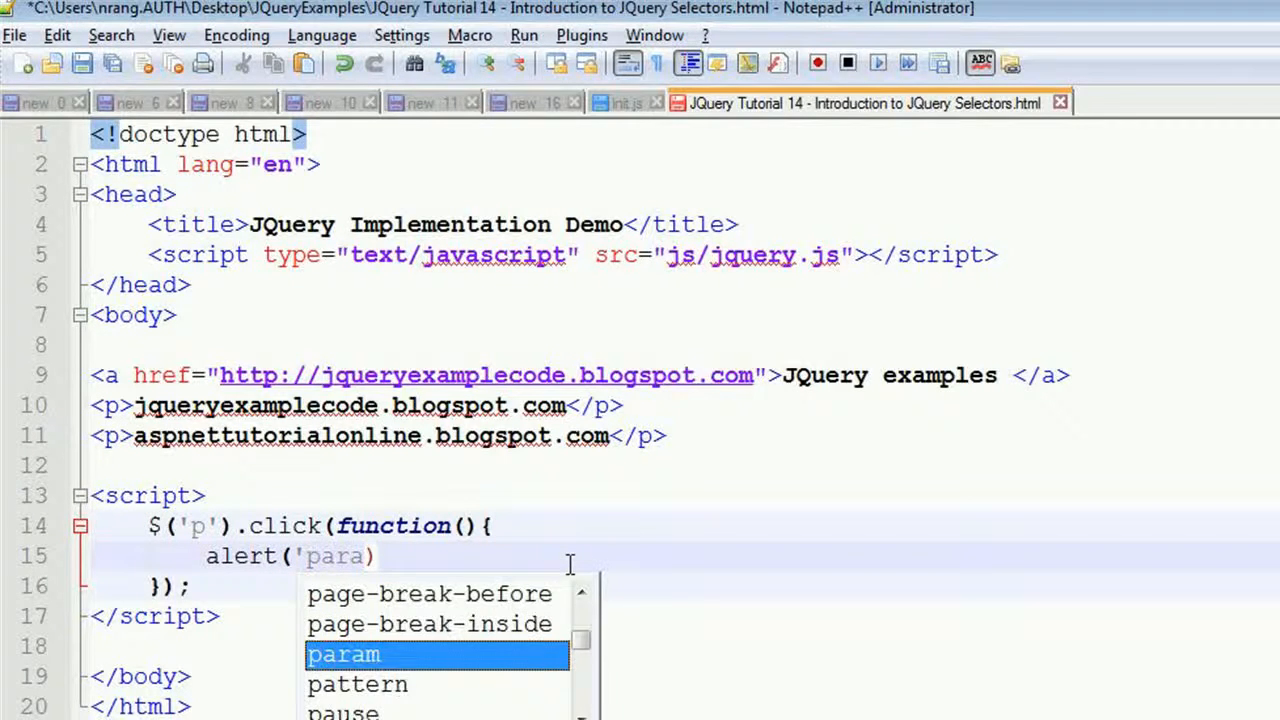
pyautogui.write("'")
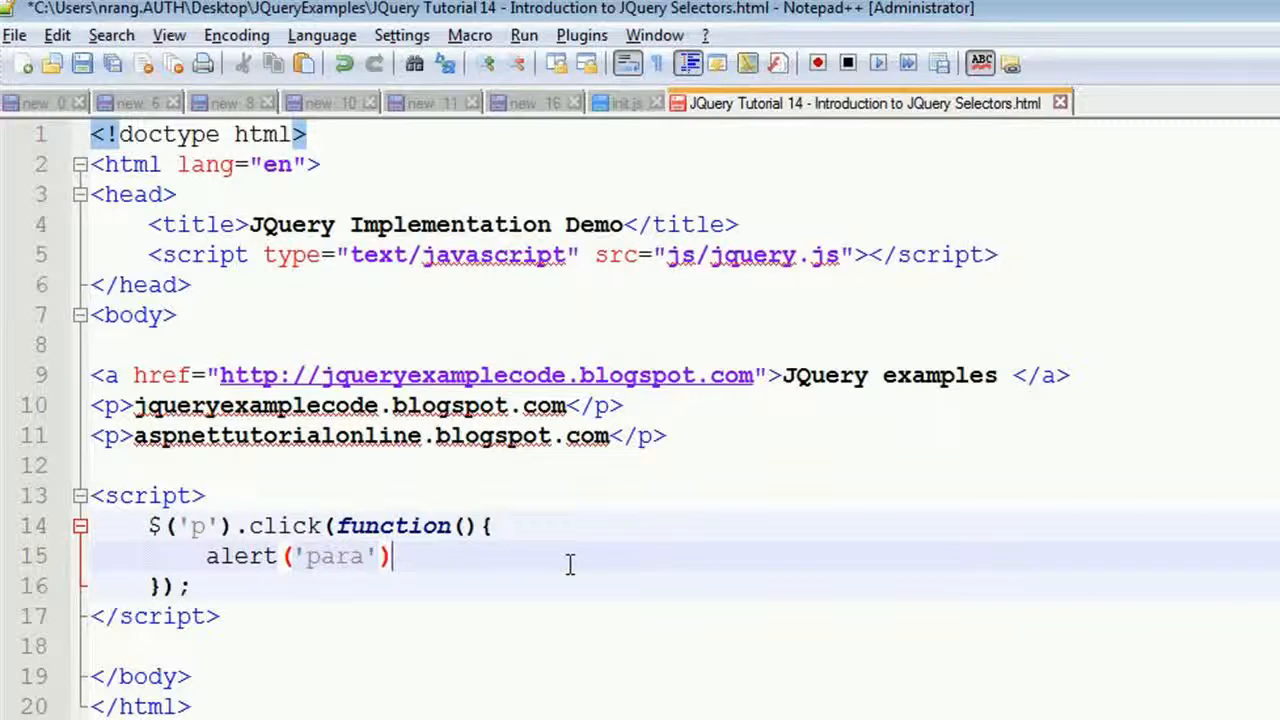
pyautogui.write(';')
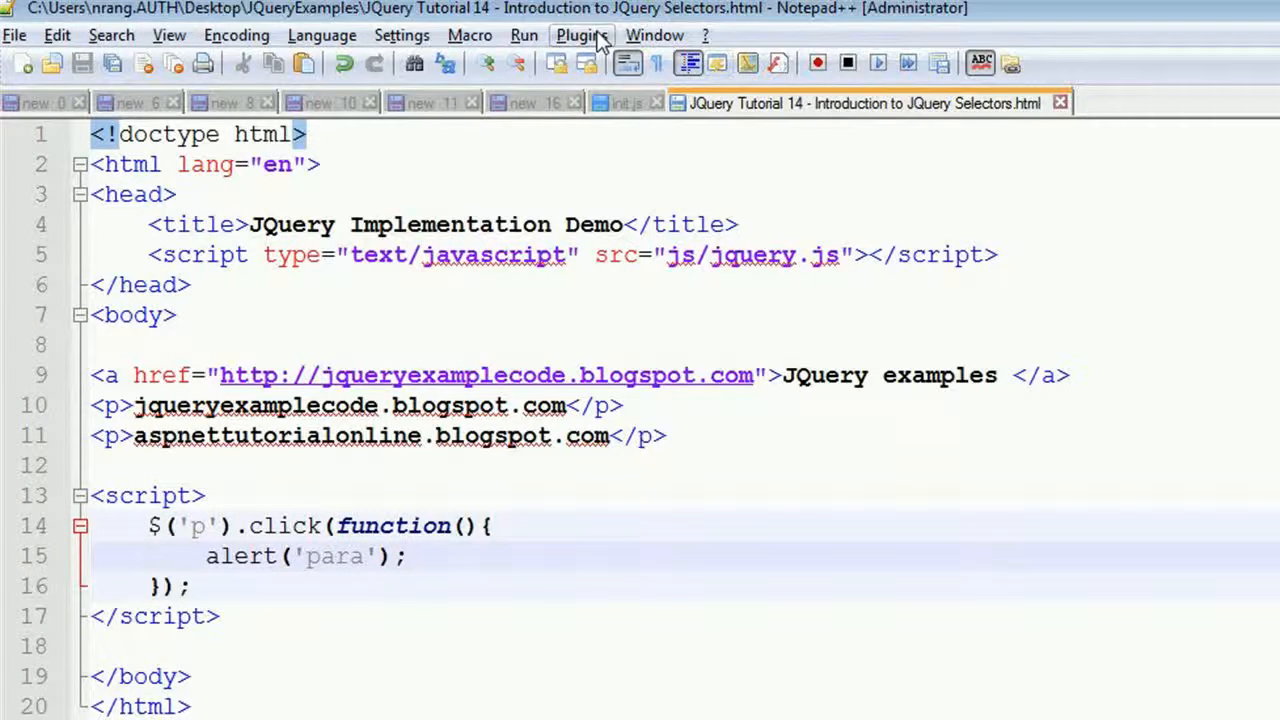
# Launch the page in Chrome from the Run menu
pyautogui.click(524, 35)
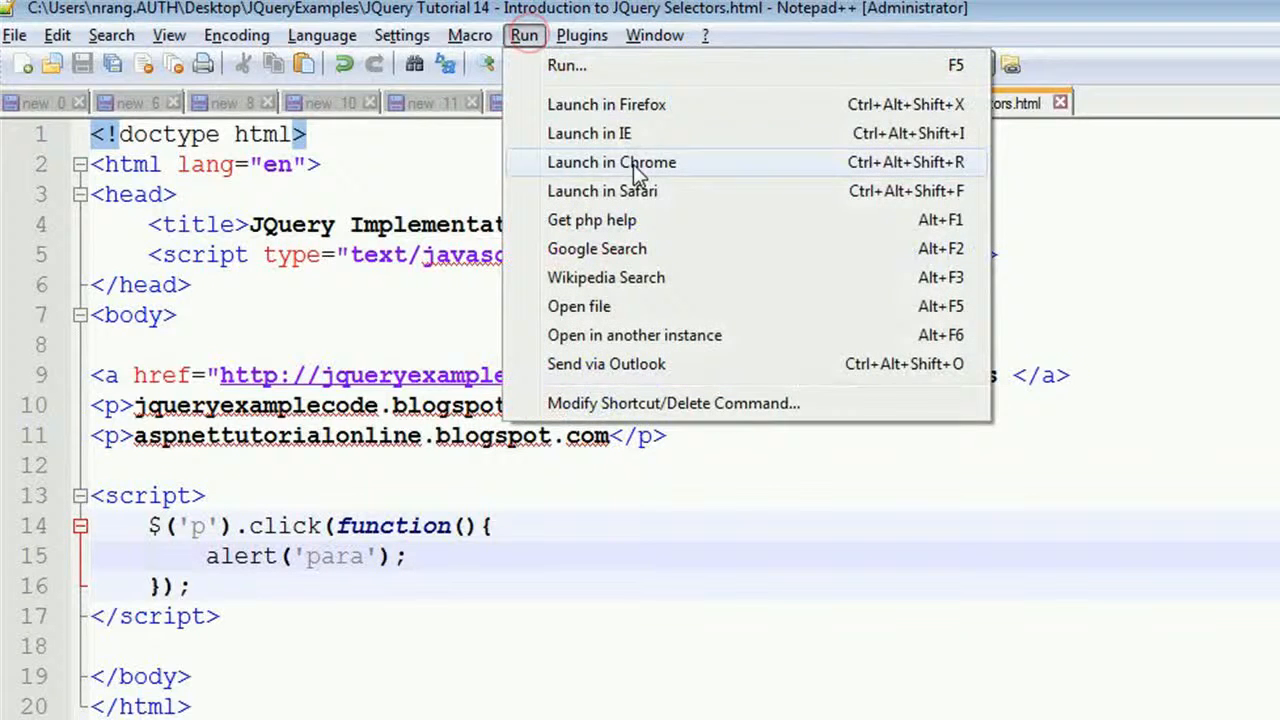
pyautogui.click(611, 162)
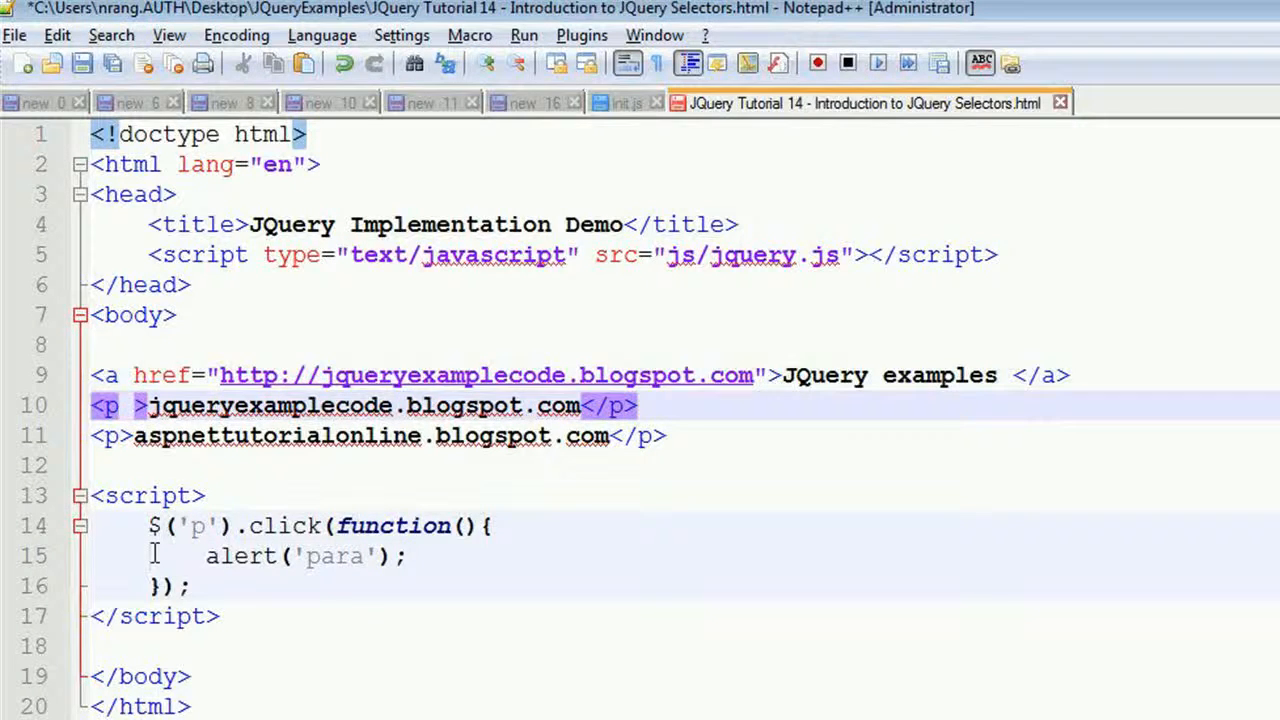
# Give the first paragraph the attribute id='firstPara'
pyautogui.write('id=')
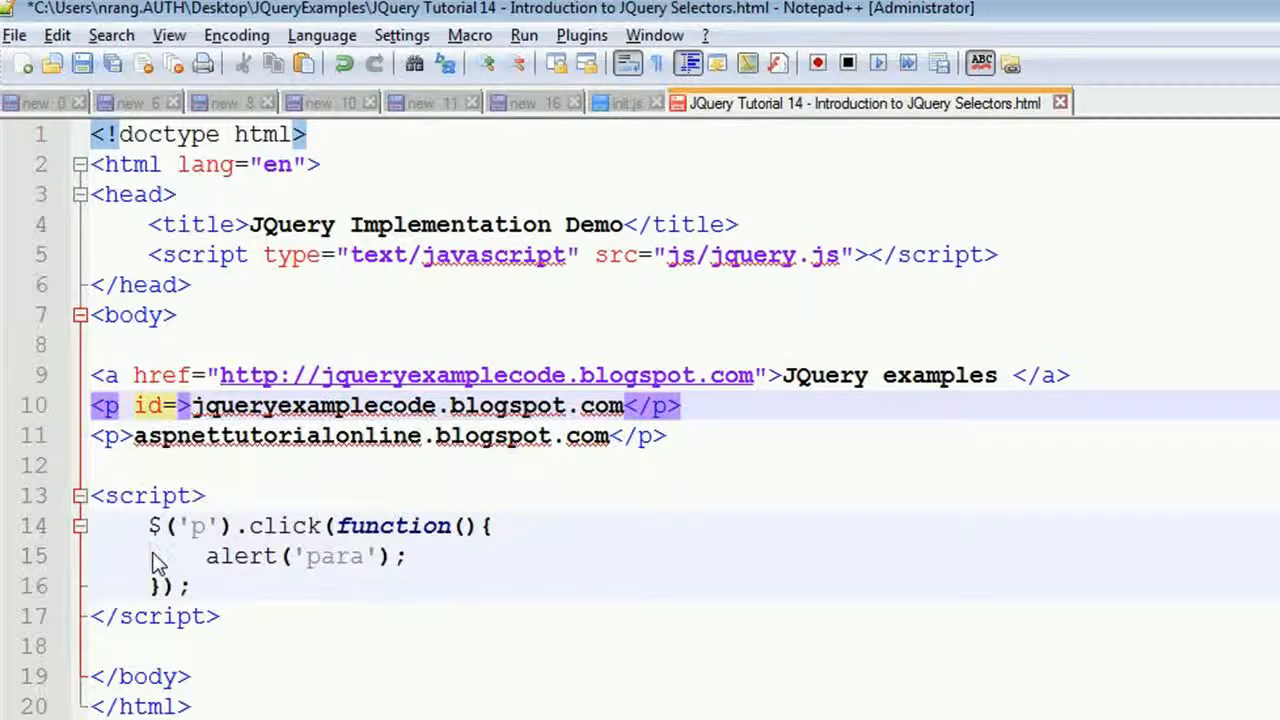
pyautogui.write("''")
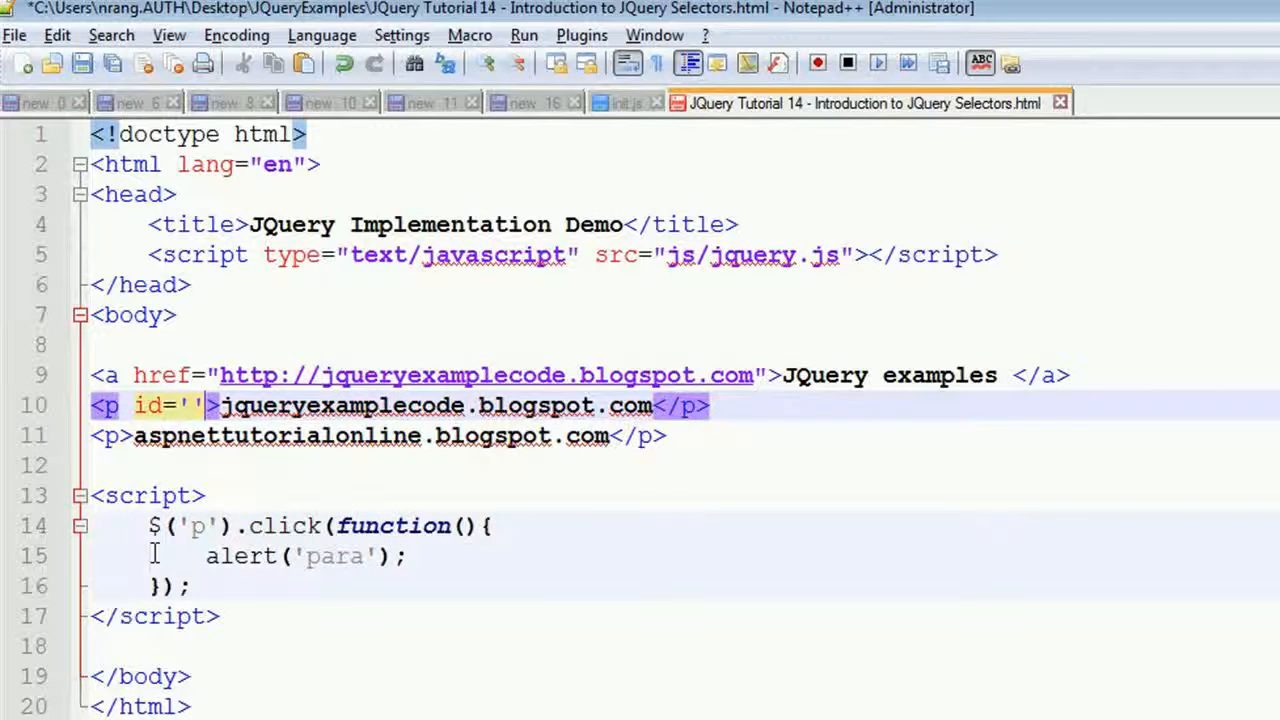
pyautogui.write('first')
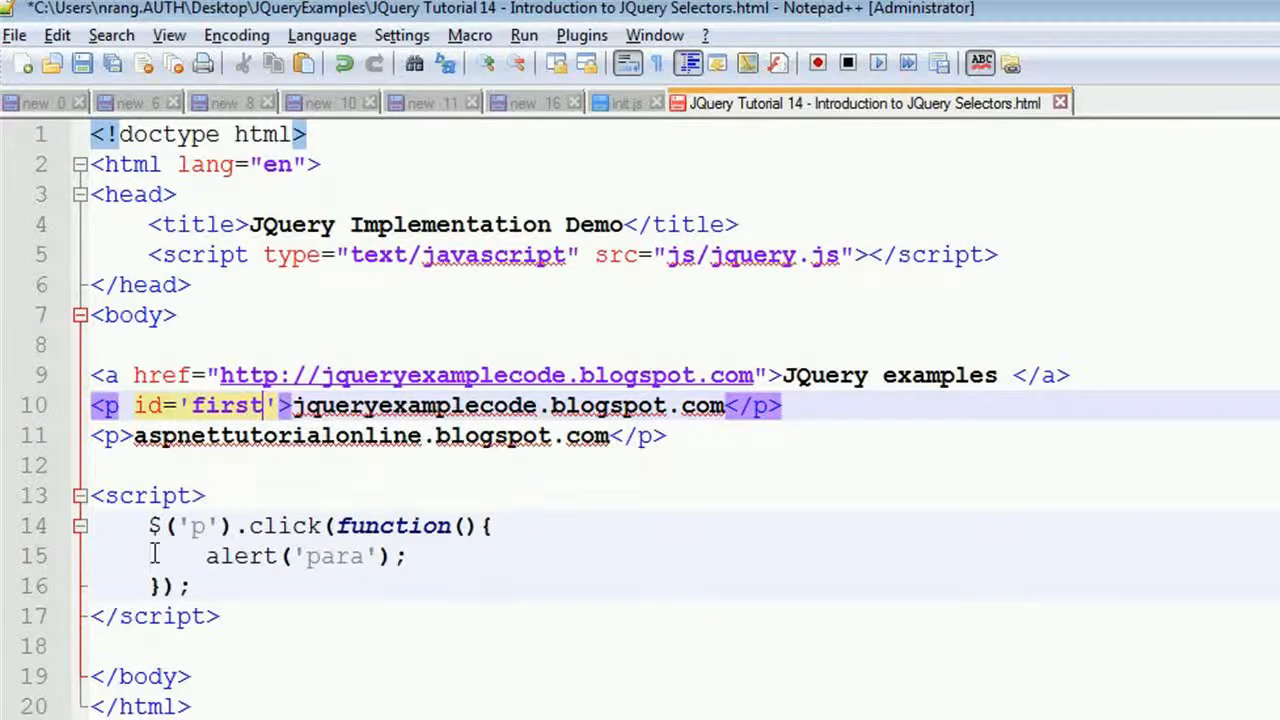
pyautogui.write('Para')
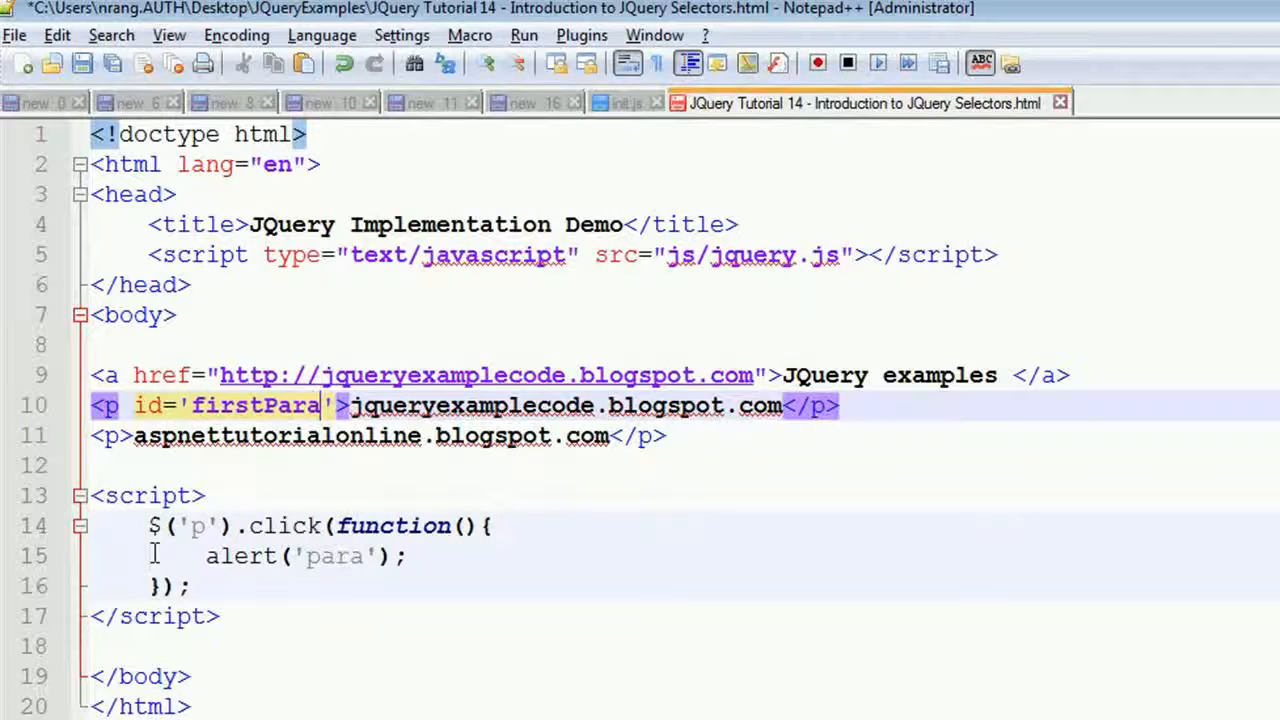
pyautogui.doubleClick(255, 405)
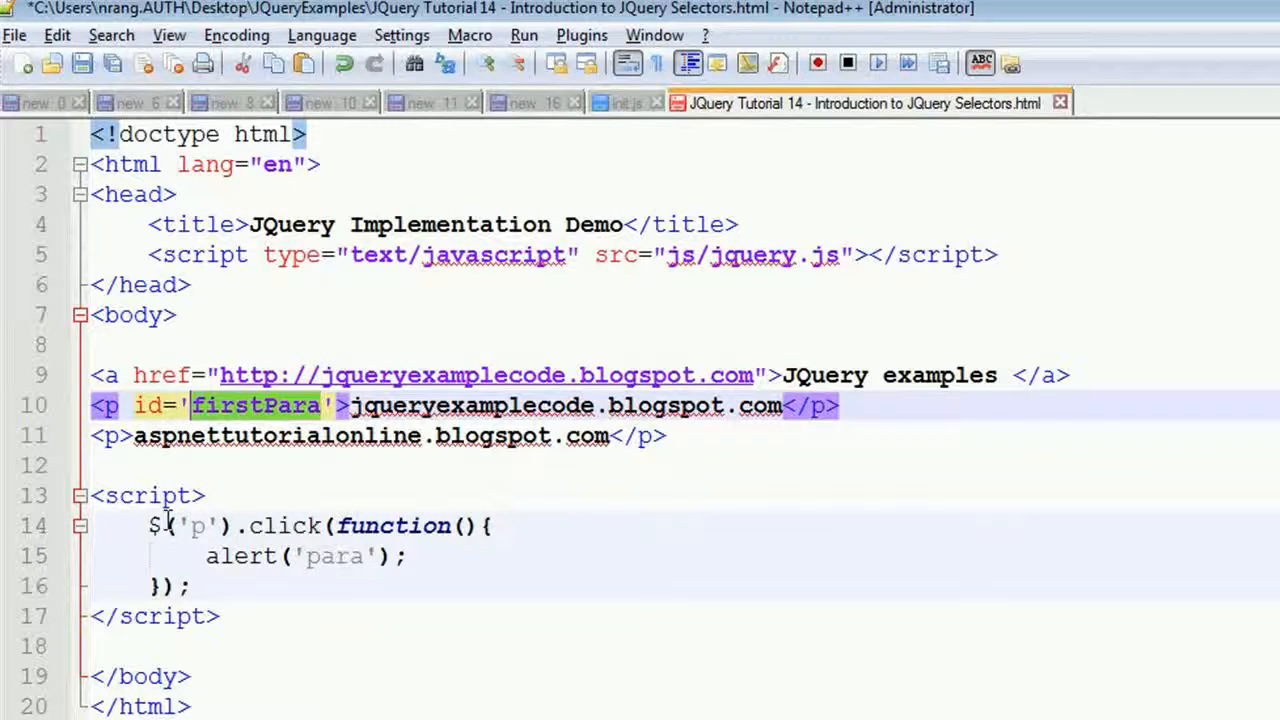
pyautogui.moveTo(185, 632)
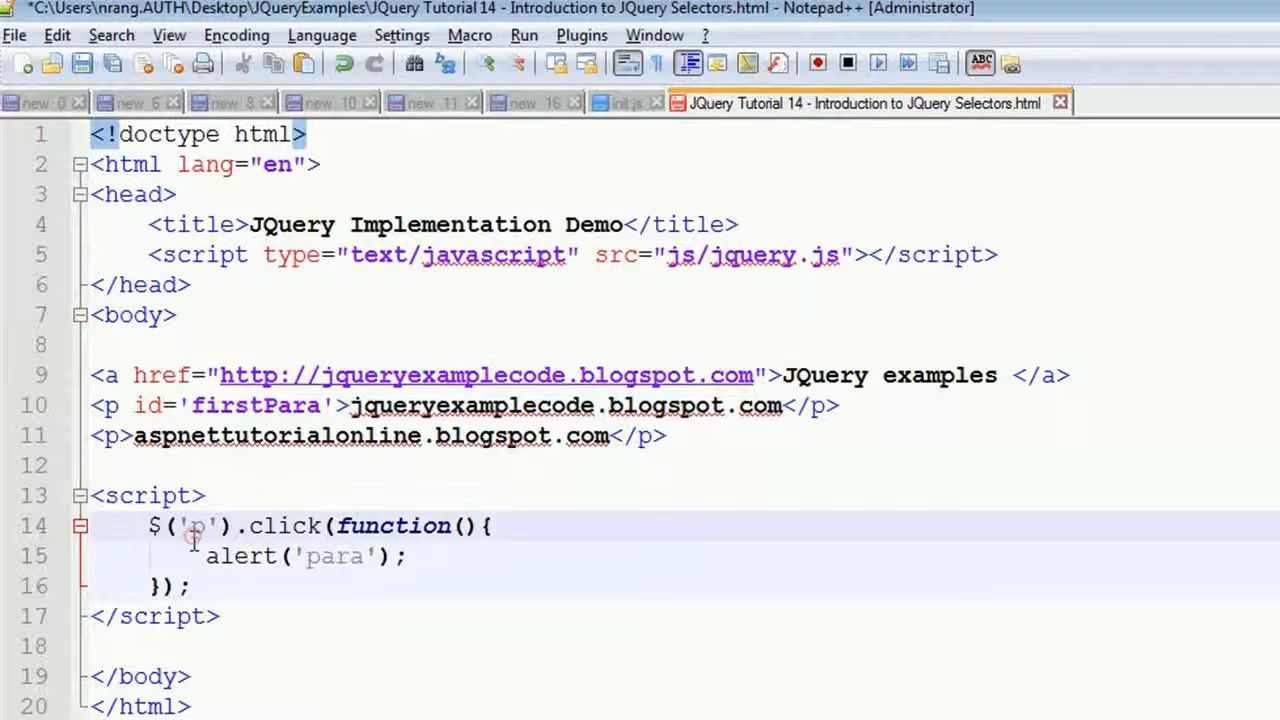
# Change the handler selector to '#firstPara' and highlight it against the matching id
pyautogui.write('firstPara')
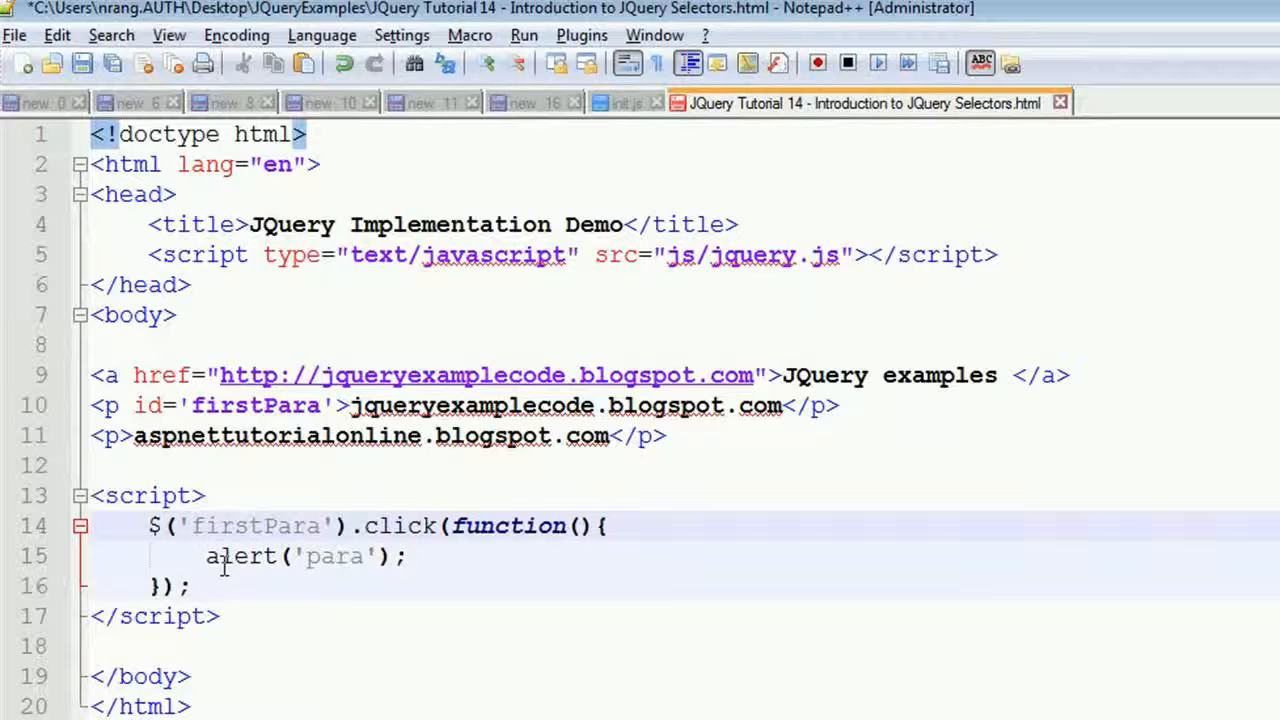
pyautogui.write('#')
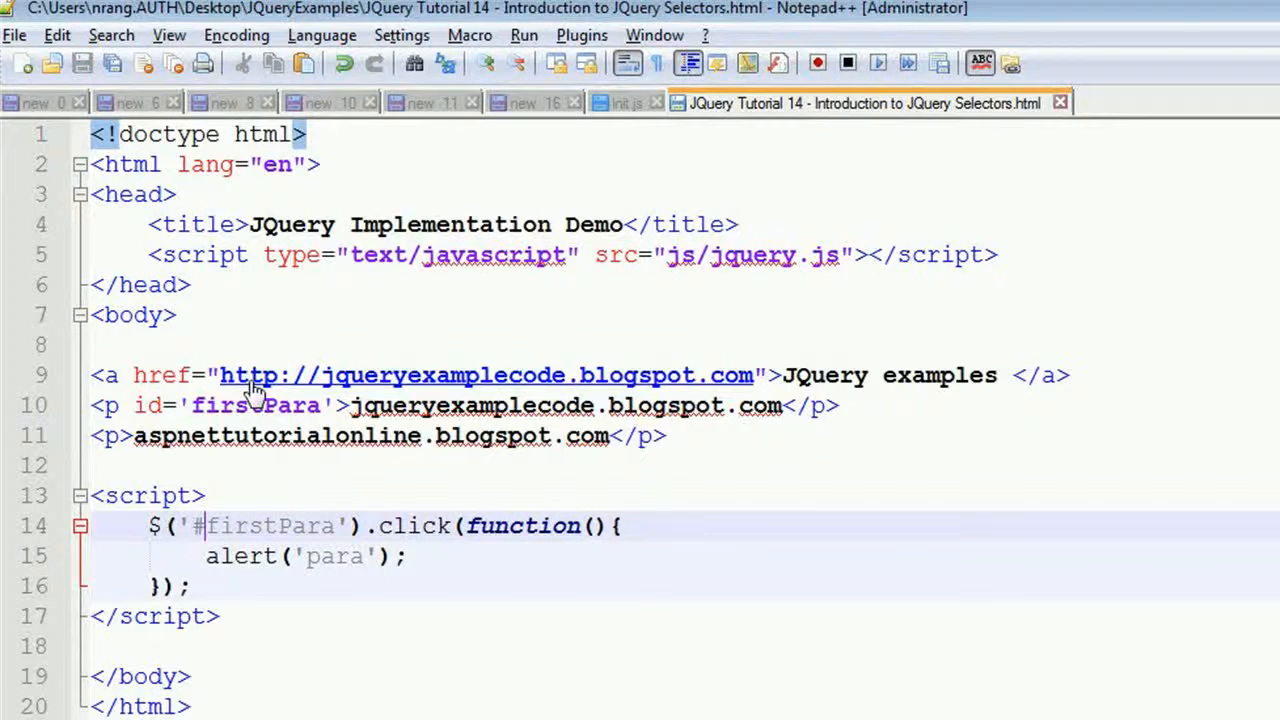
pyautogui.click(524, 35)
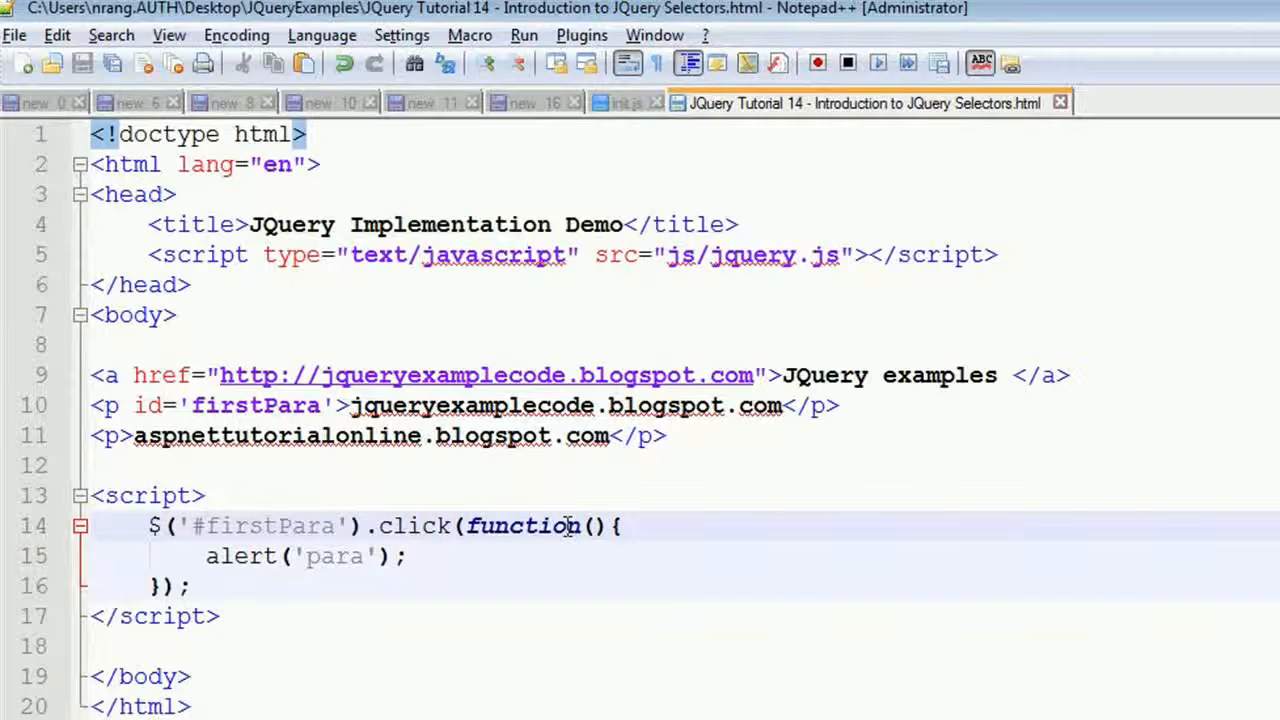
pyautogui.doubleClick(270, 526)
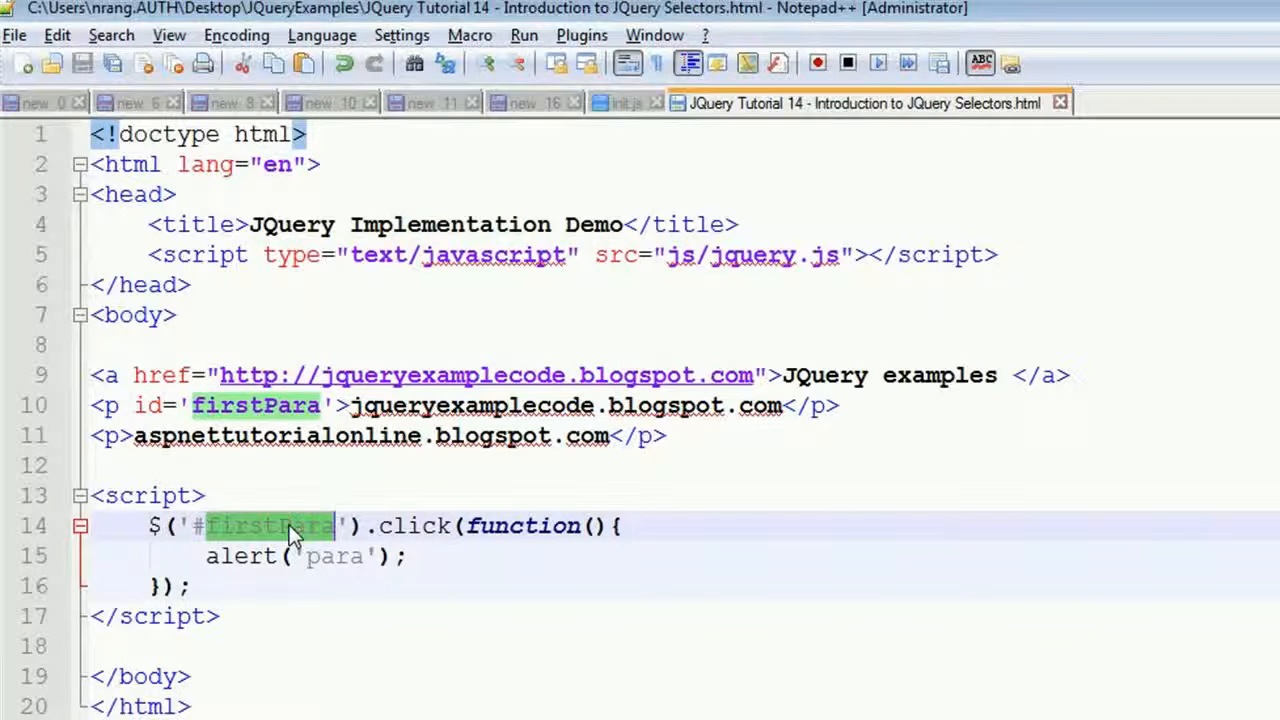
pyautogui.doubleClick(335, 556)
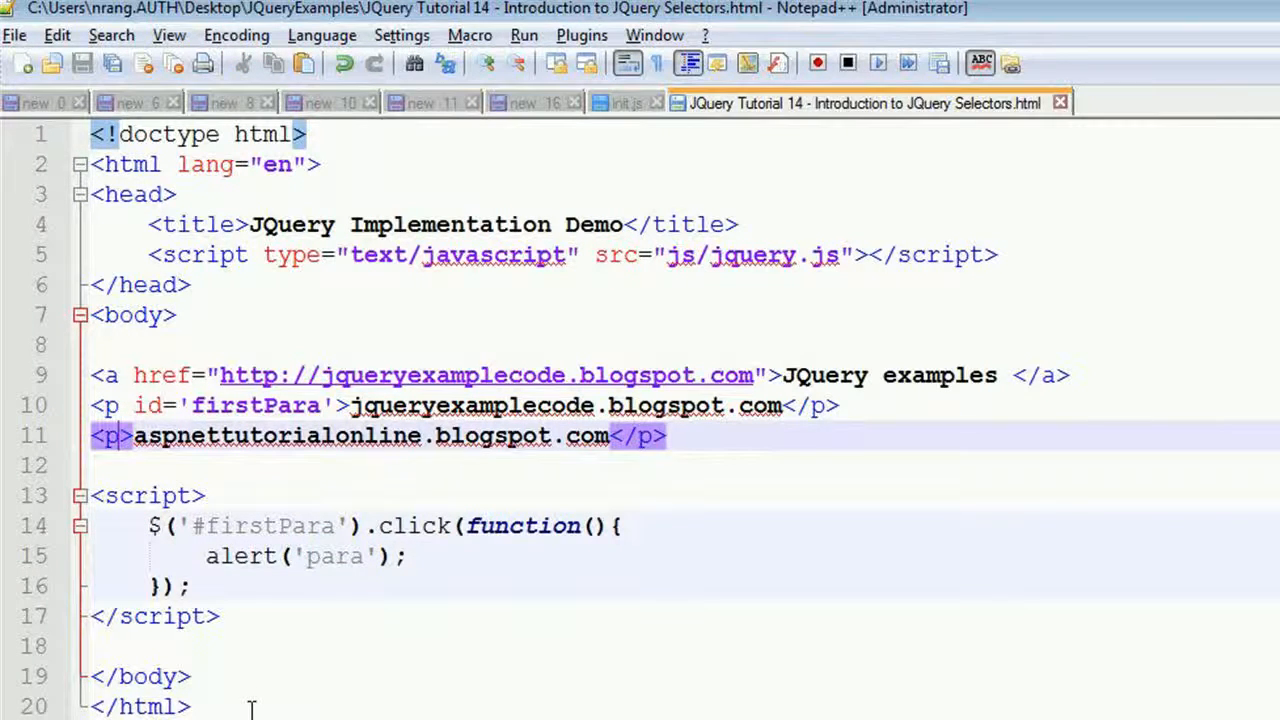
# Add class='secondpara' to the second paragraph and change the copied handler's alert to 'second'
pyautogui.write('class')
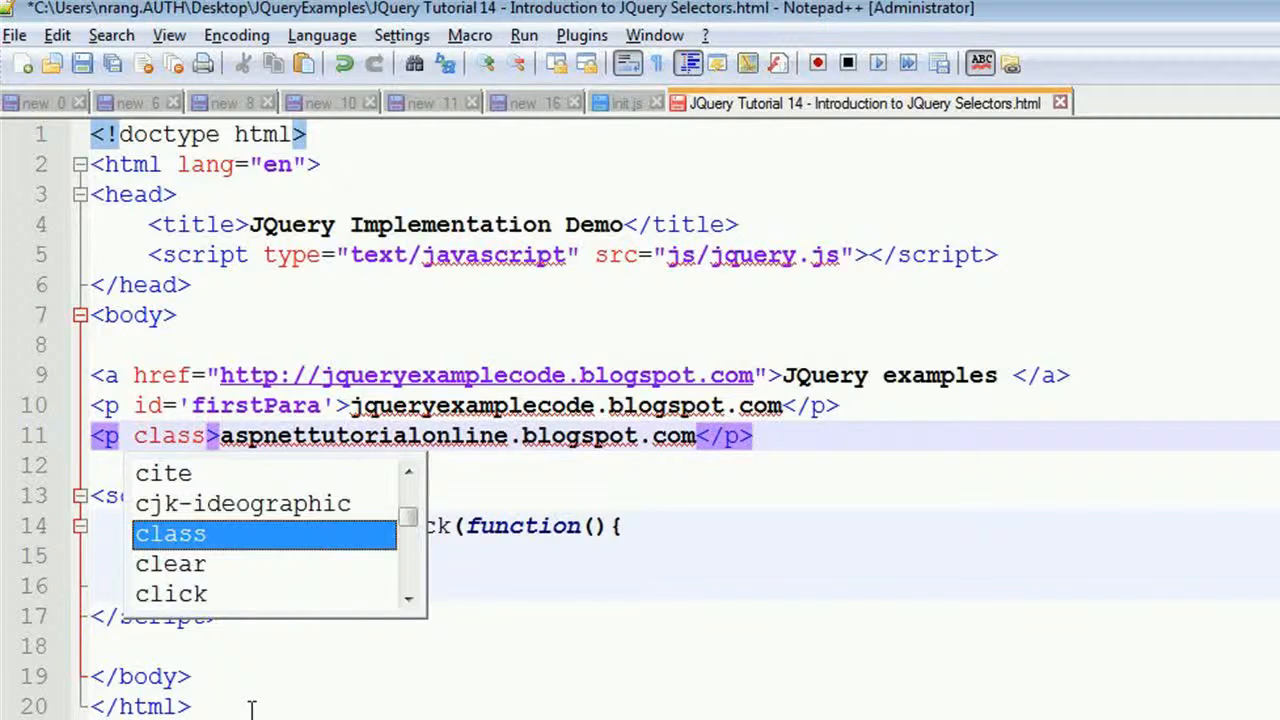
pyautogui.click(170, 533)
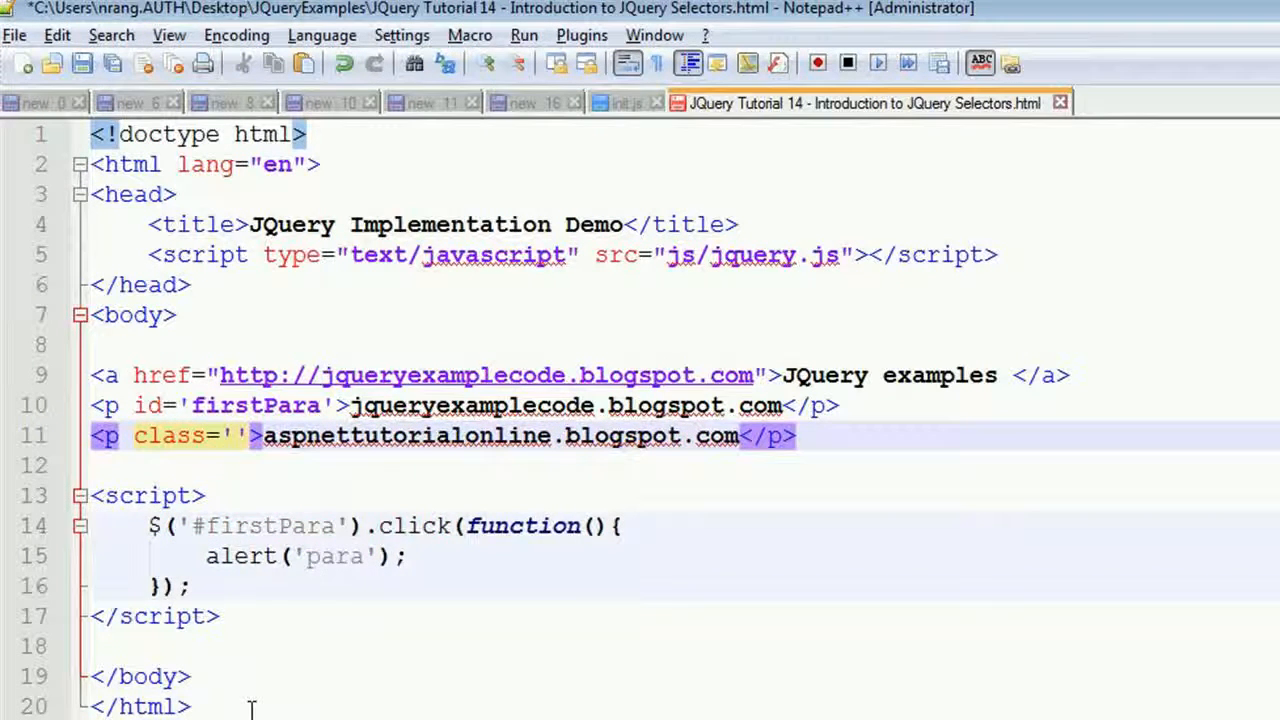
pyautogui.write('secondpara')
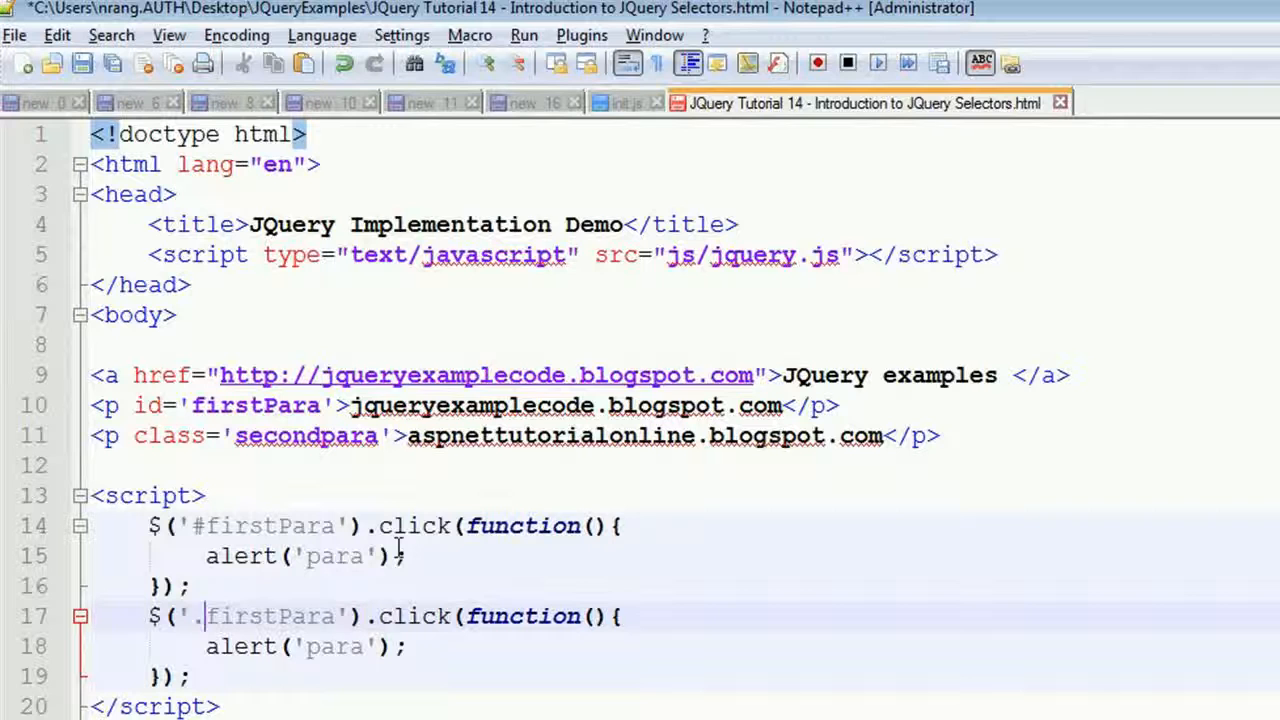
pyautogui.doubleClick(337, 646)
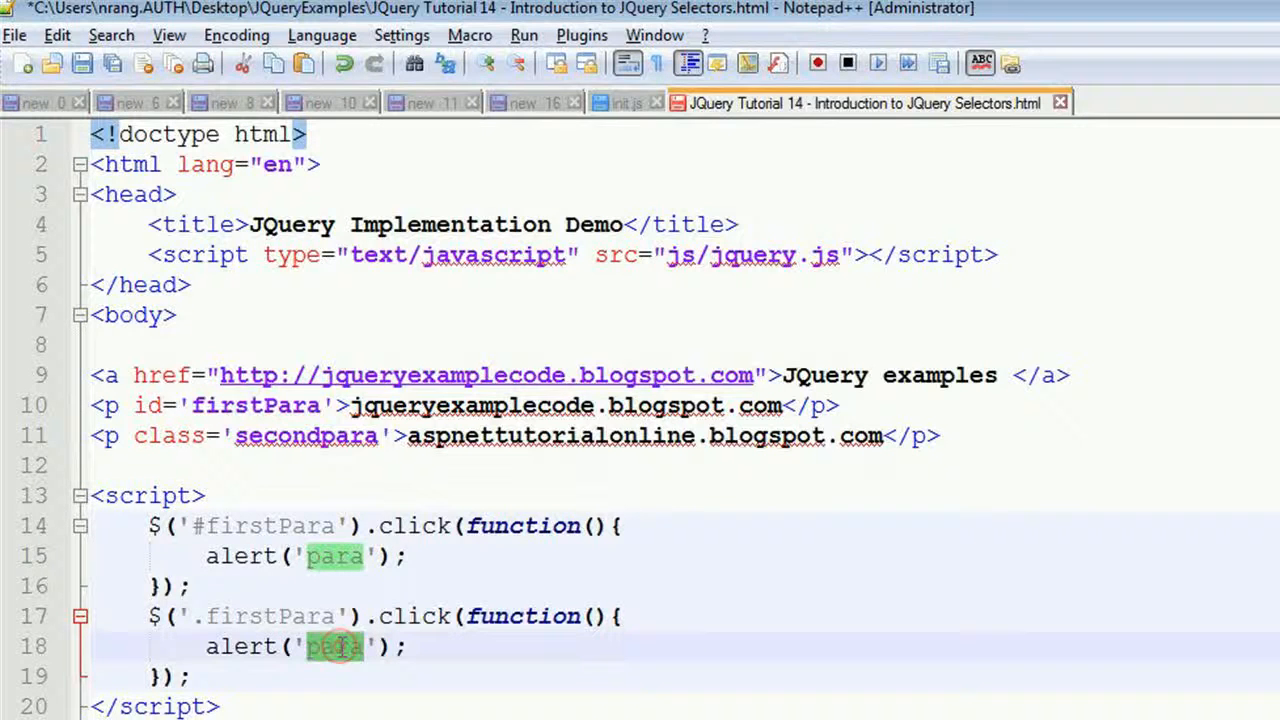
pyautogui.write('second')
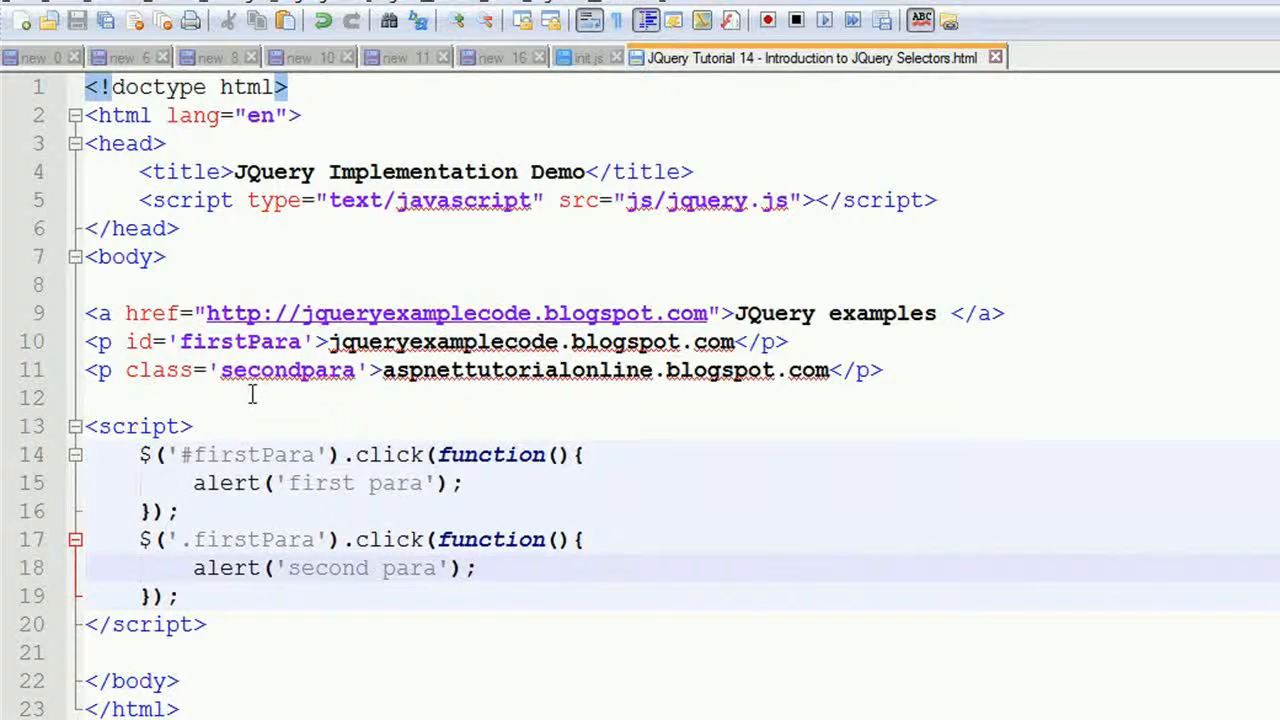
# Select firstPara in the second handler's selector for replacement with secondpara
pyautogui.doubleClick(288, 370)
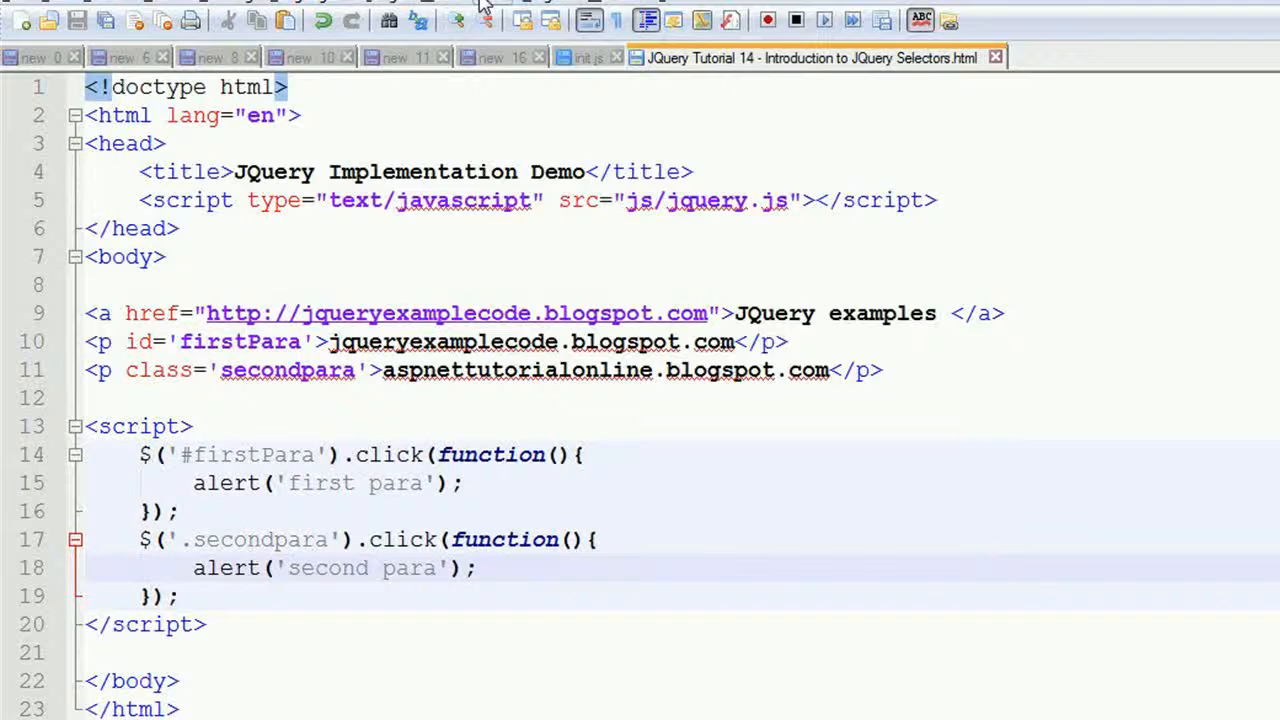
# Launch the page in Chrome and dismiss the 'first para' alert
pyautogui.click(490, 18)
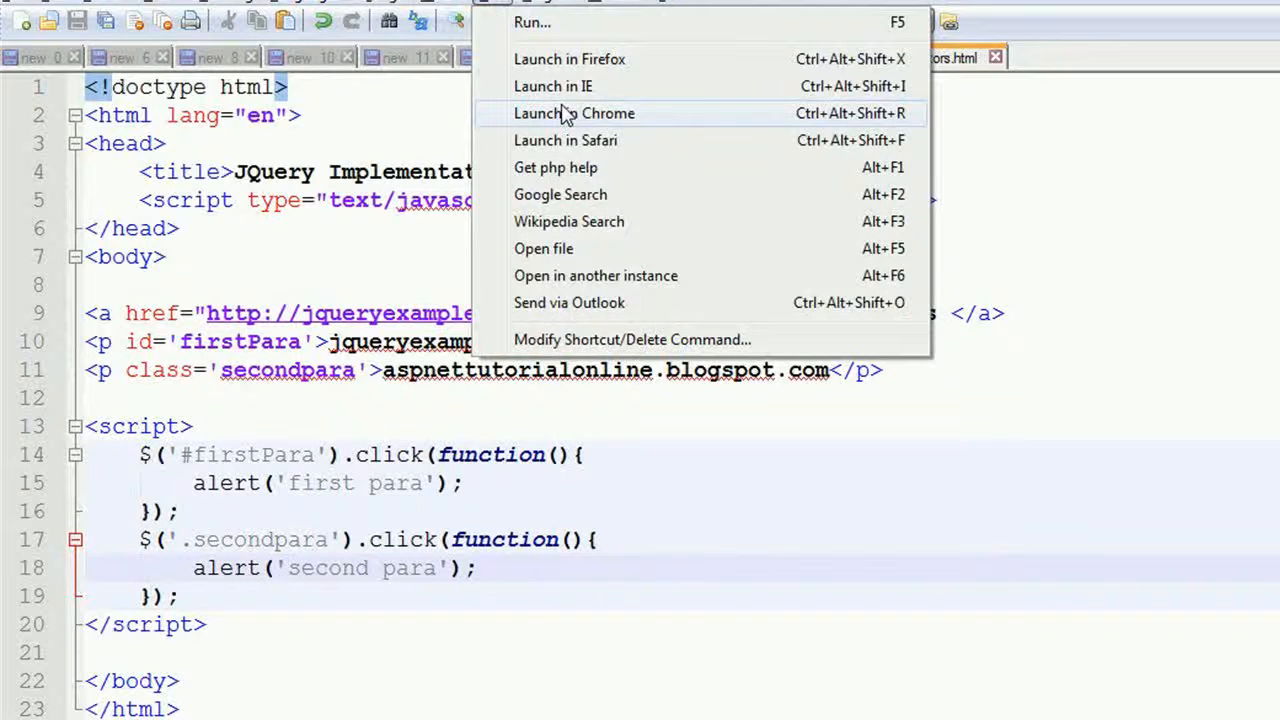
pyautogui.click(563, 107)
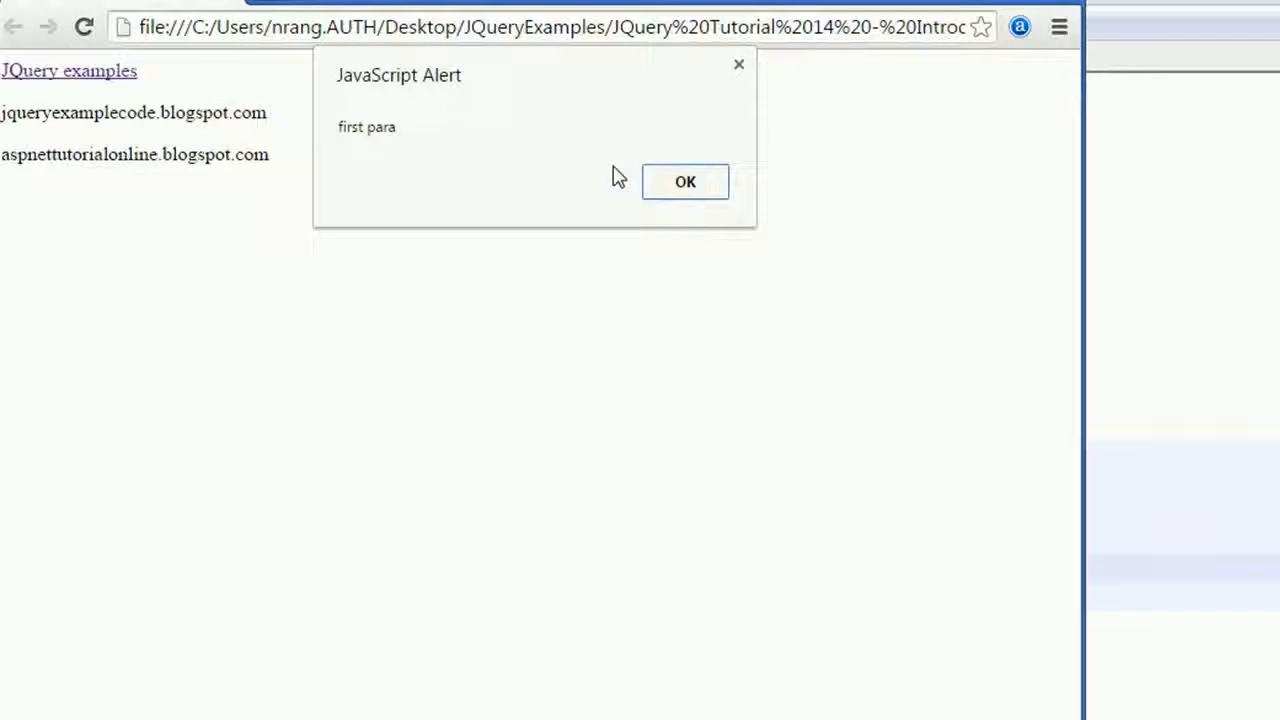
pyautogui.click(685, 181)
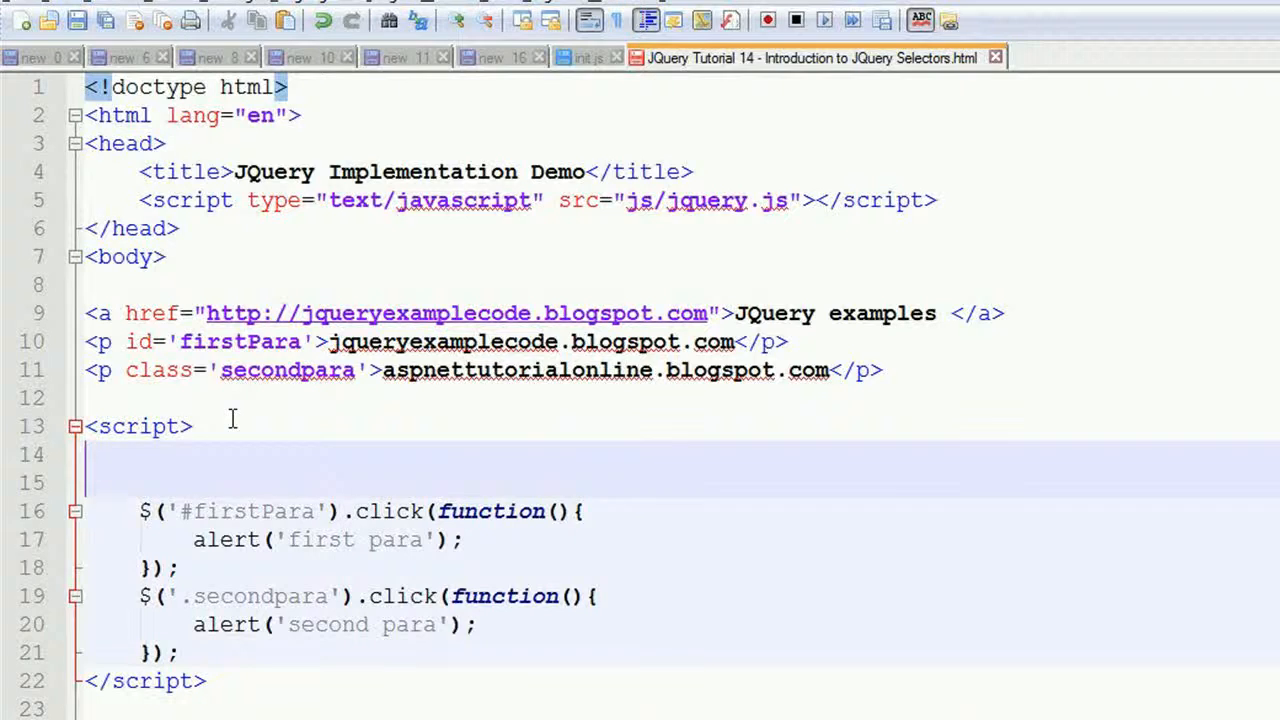
# Type a $('a').click(function(){ handler, using autocomplete for click and function
pyautogui.write('$')
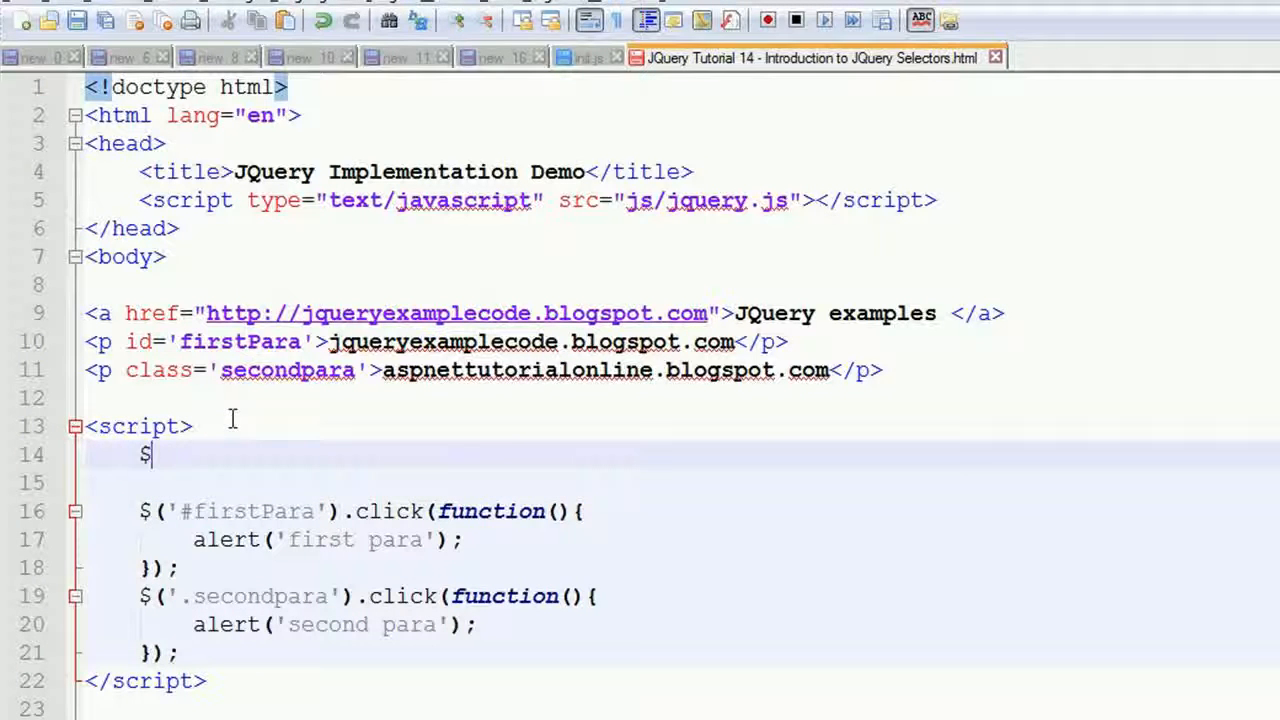
pyautogui.write('(a')
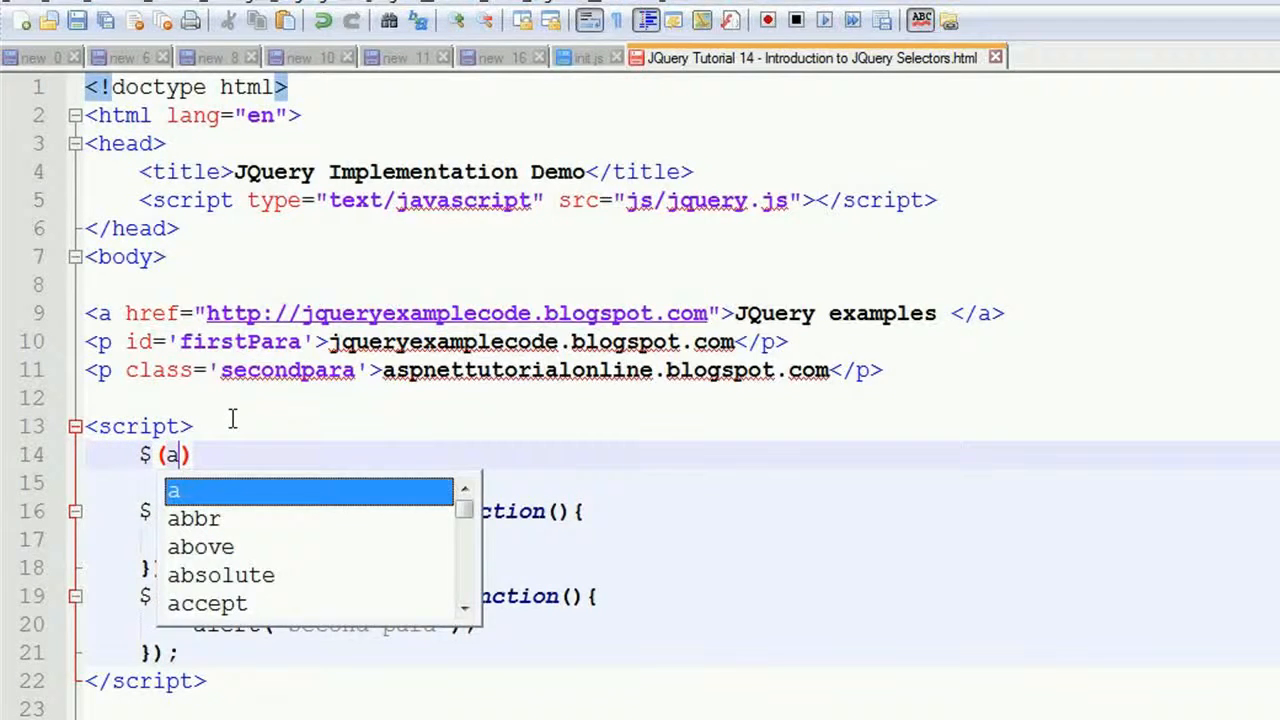
pyautogui.write(').')
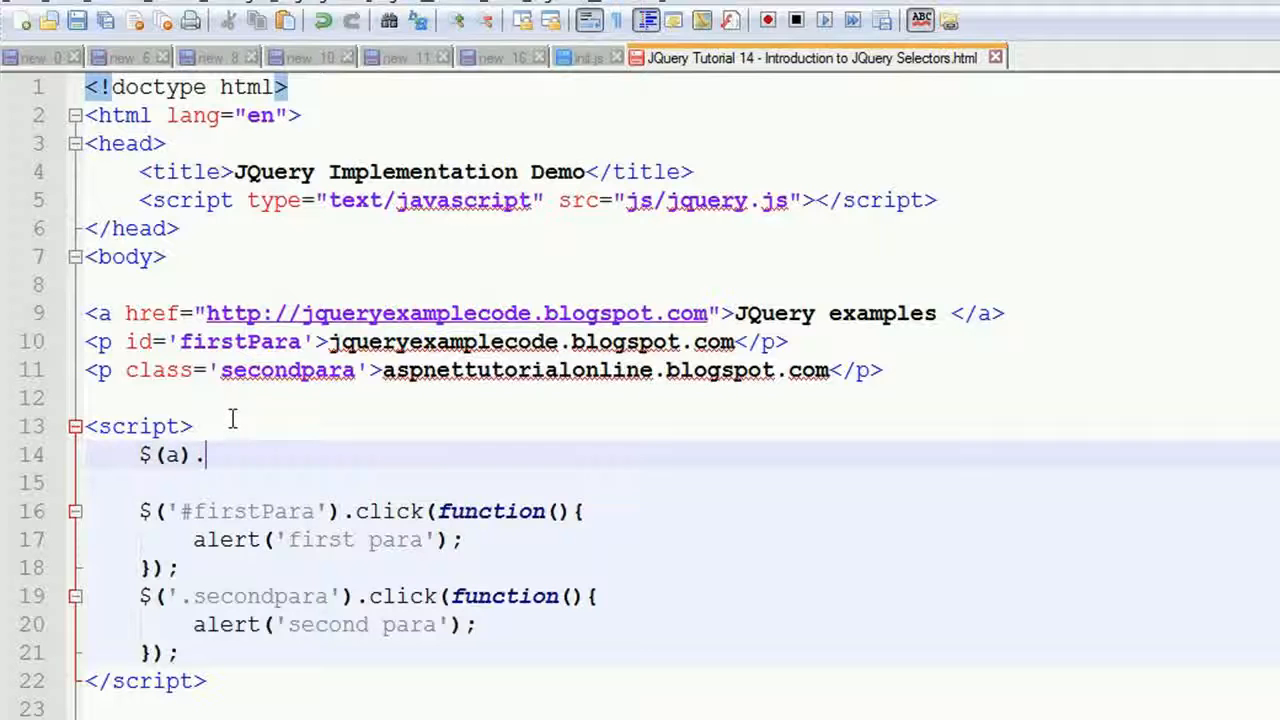
pyautogui.write('cli')
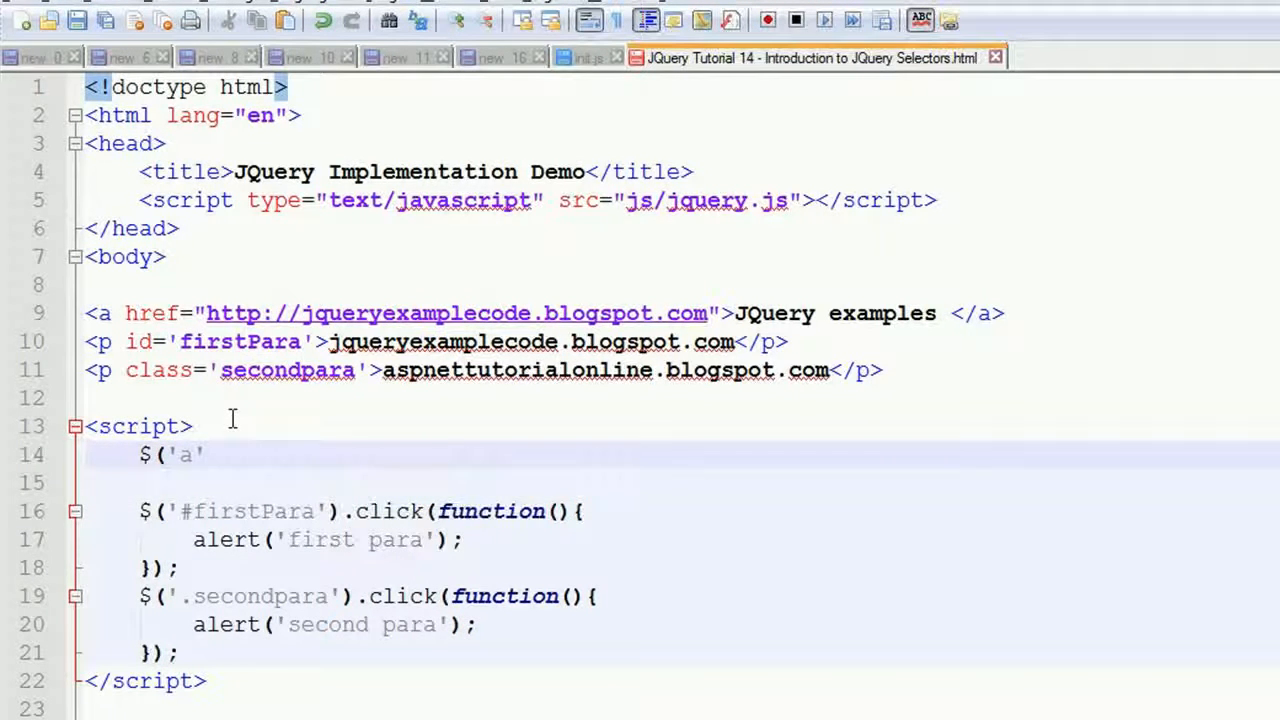
pyautogui.write('.')
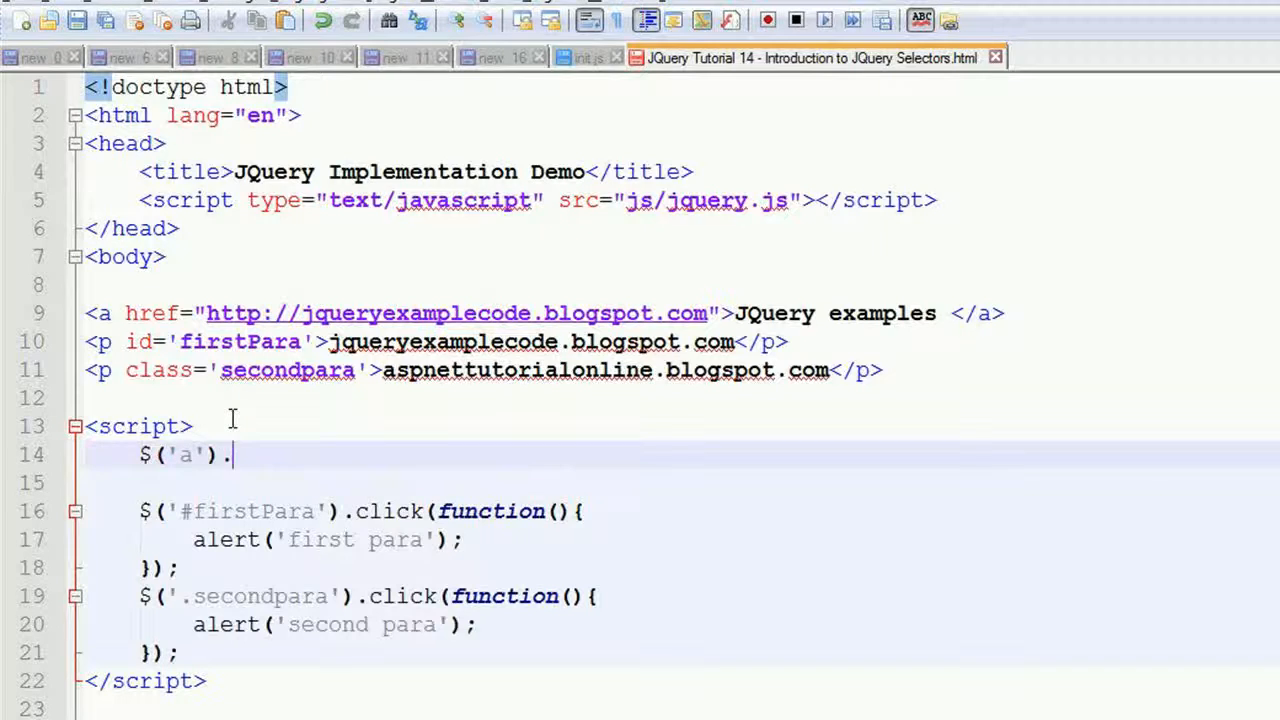
pyautogui.write('click')
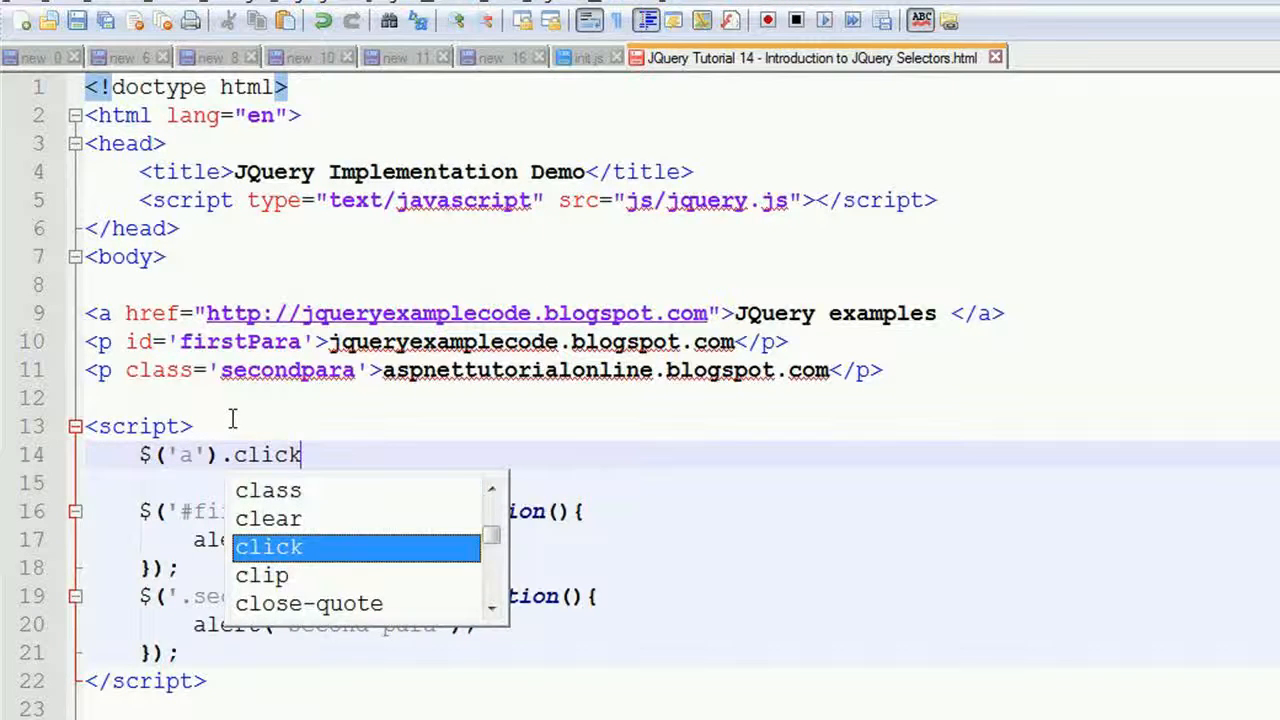
pyautogui.write('()')
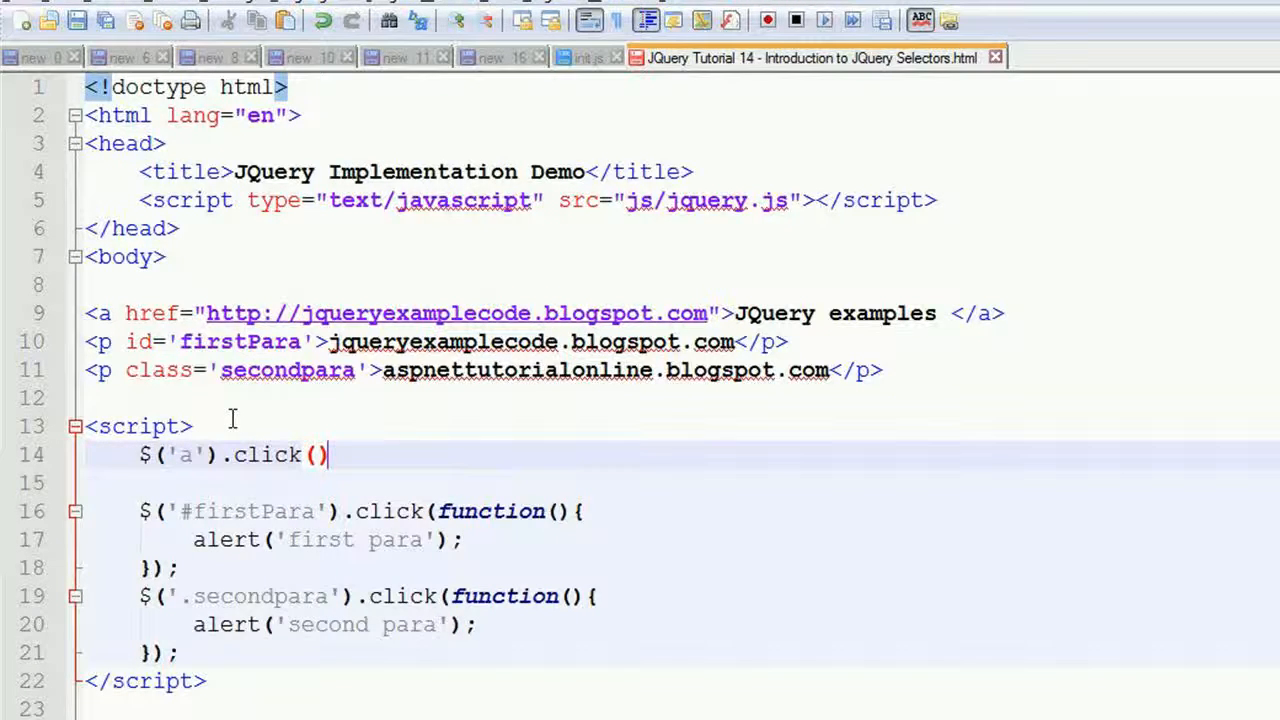
pyautogui.write('function(')
pyautogui.write('});')
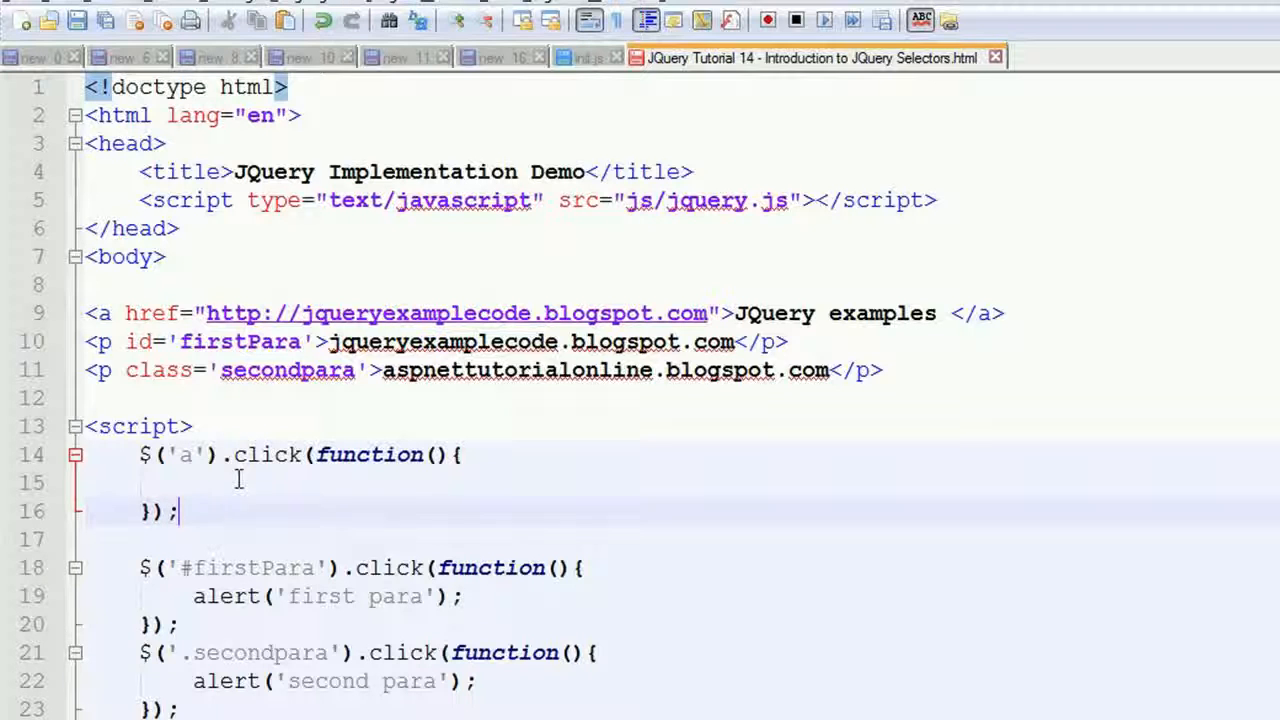
# Put alert('i m link') inside the link handler's body
pyautogui.write('alert (')
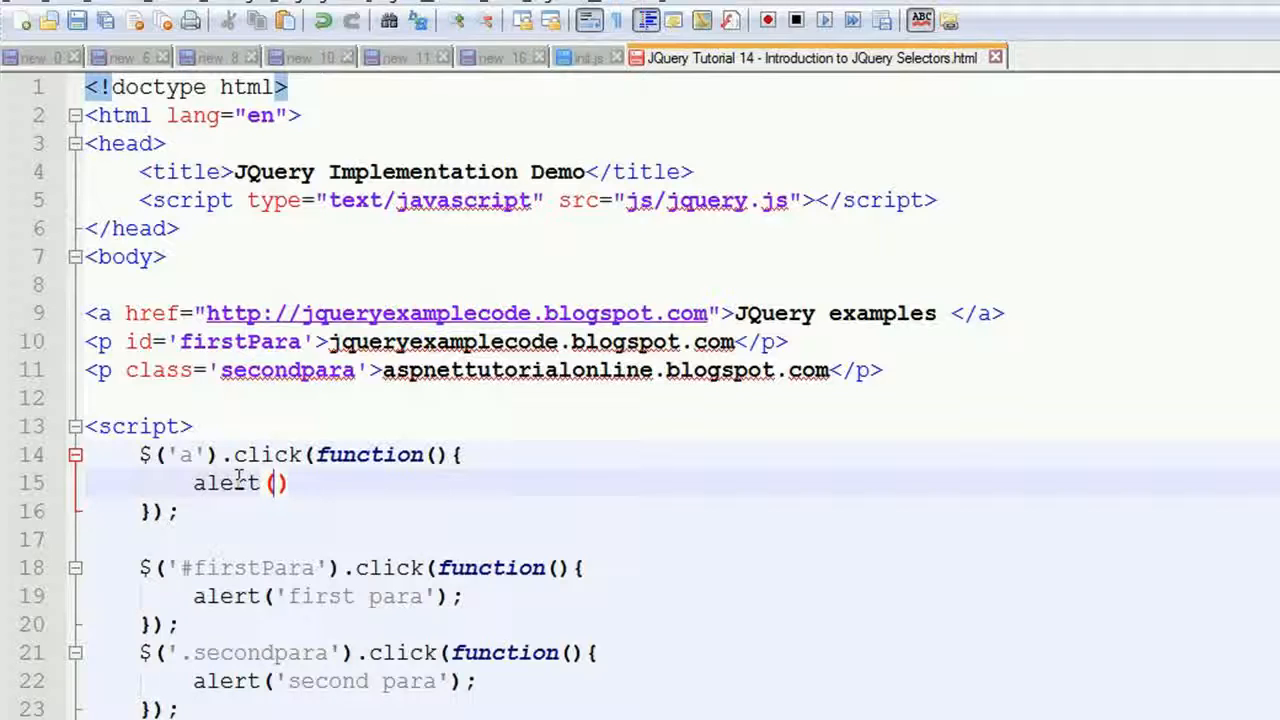
pyautogui.write('$')
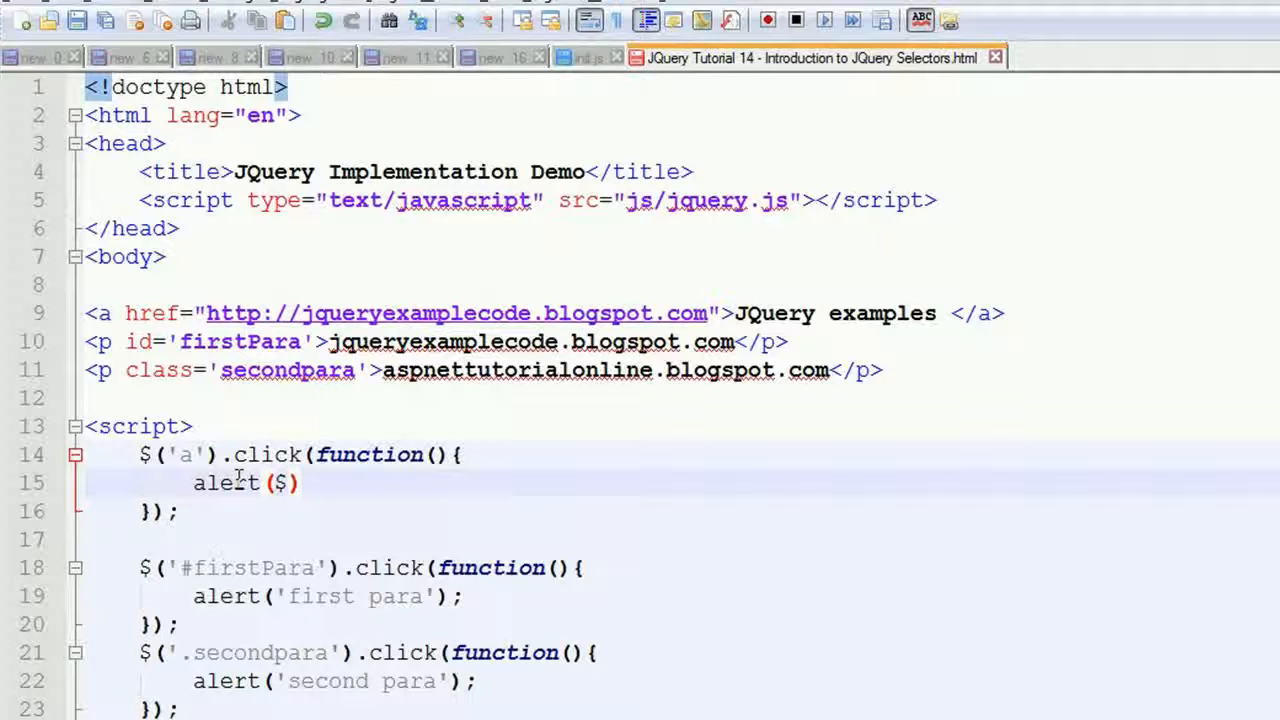
pyautogui.write("'")
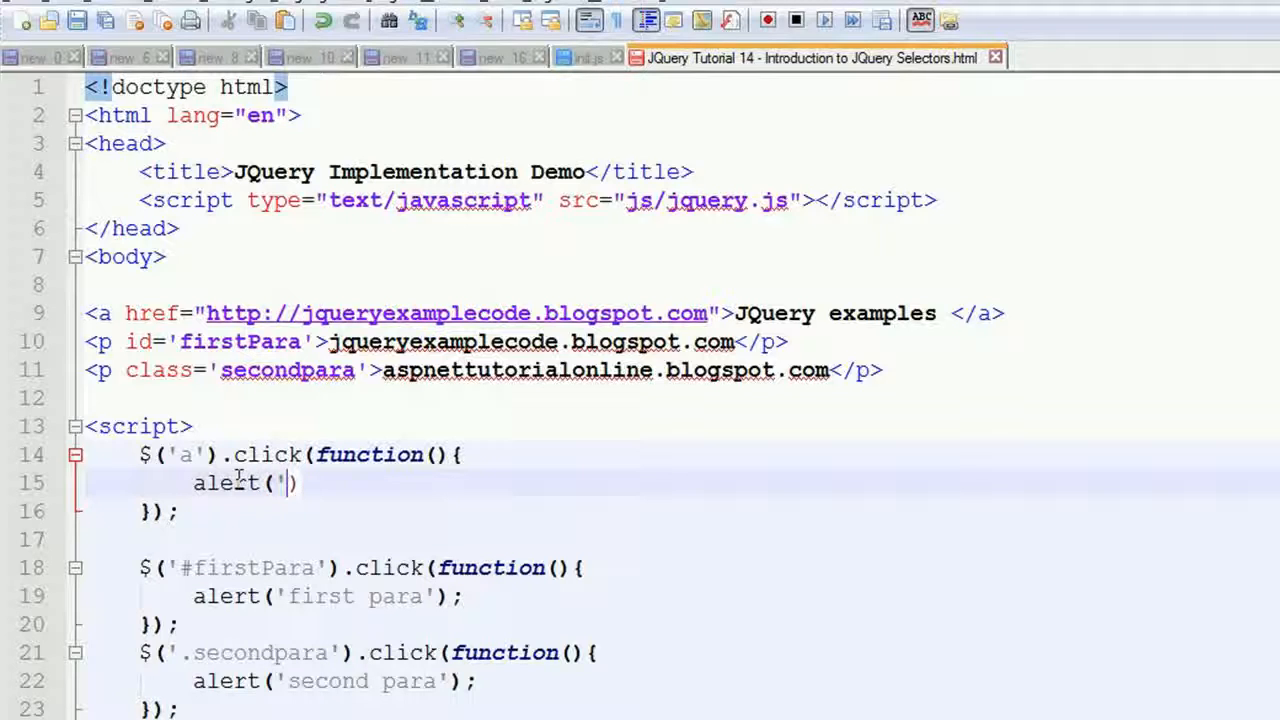
pyautogui.write("'")
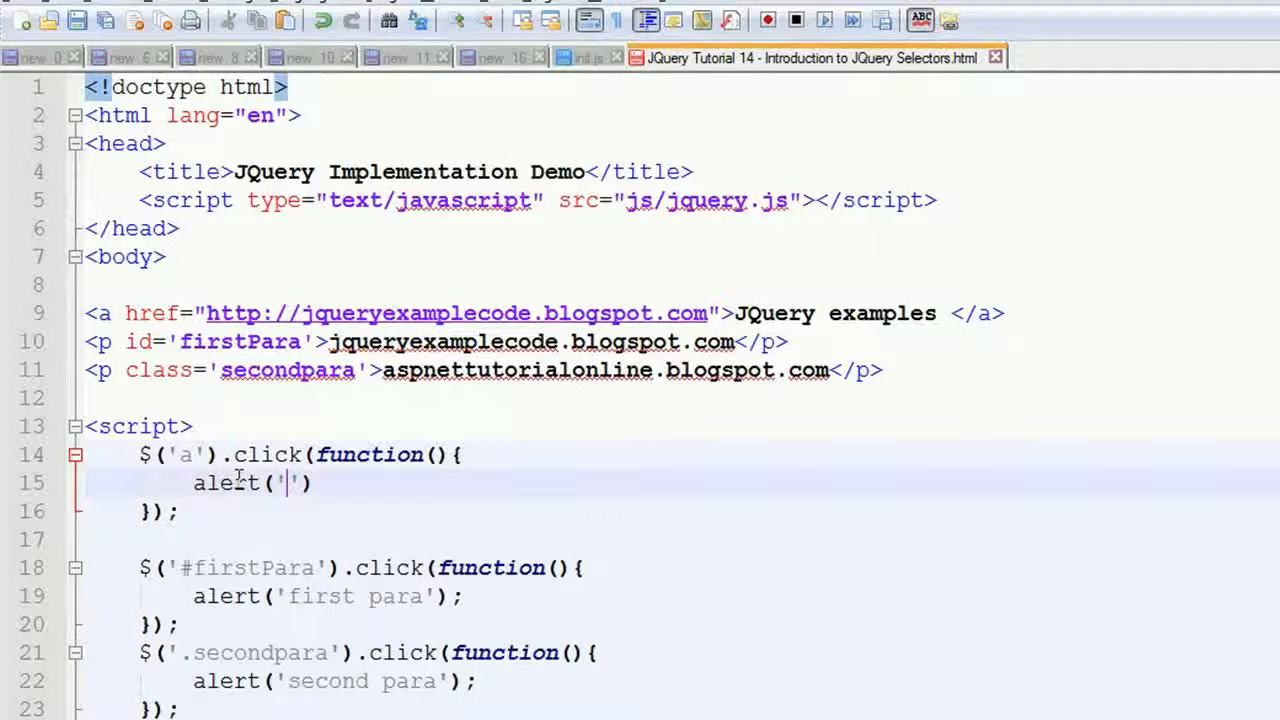
pyautogui.write('i m lin')
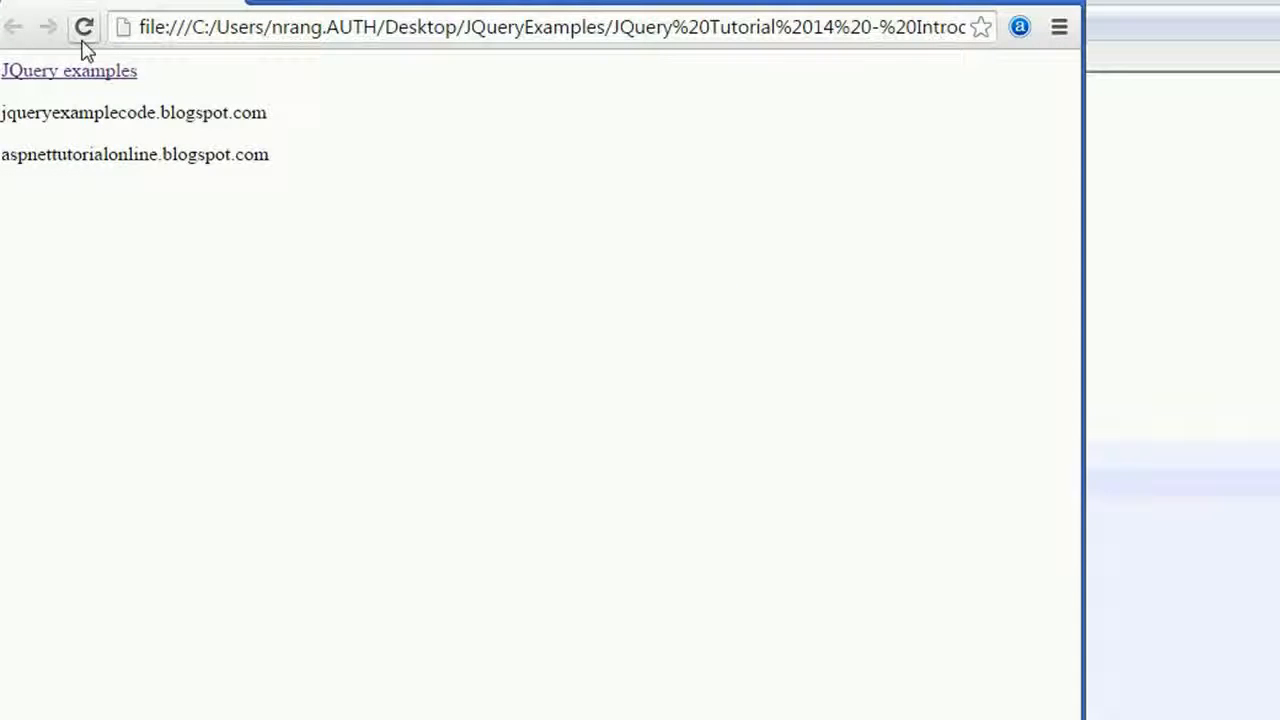
# Reload the page in Chrome and dismiss the 'i m link' alert from the JQuery examples link
pyautogui.click(68, 70)
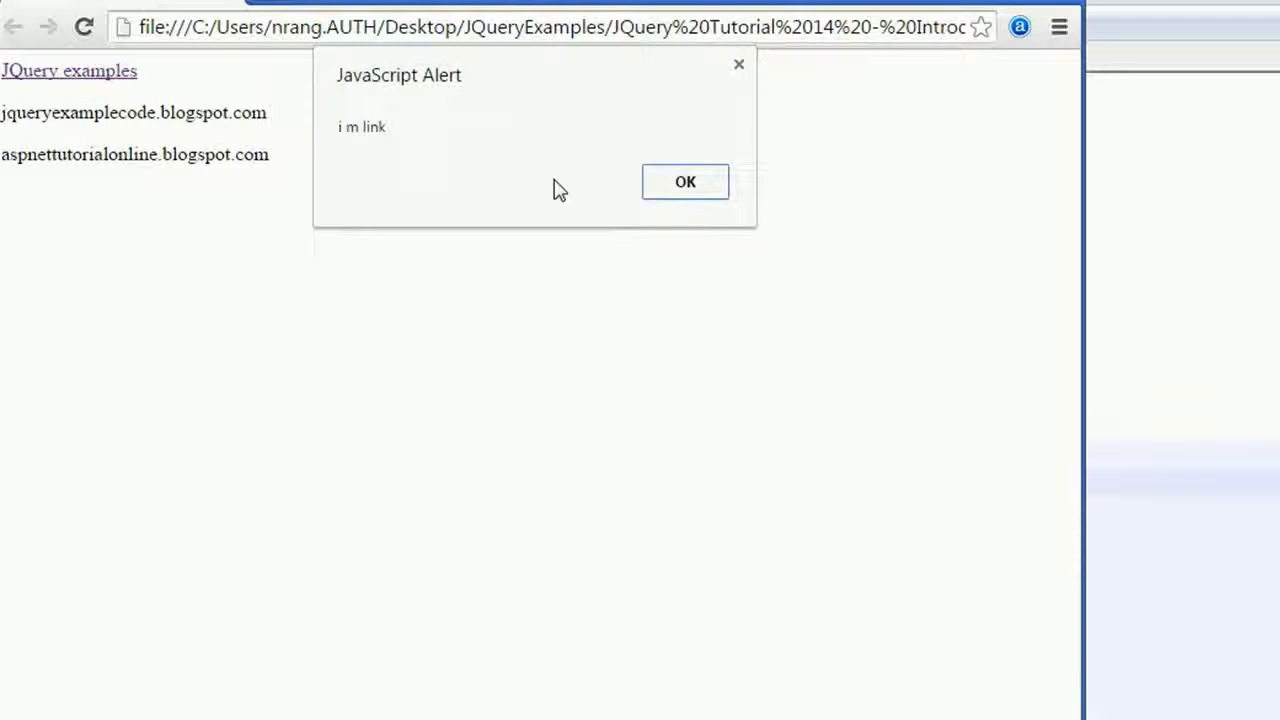
pyautogui.moveTo(668, 120)
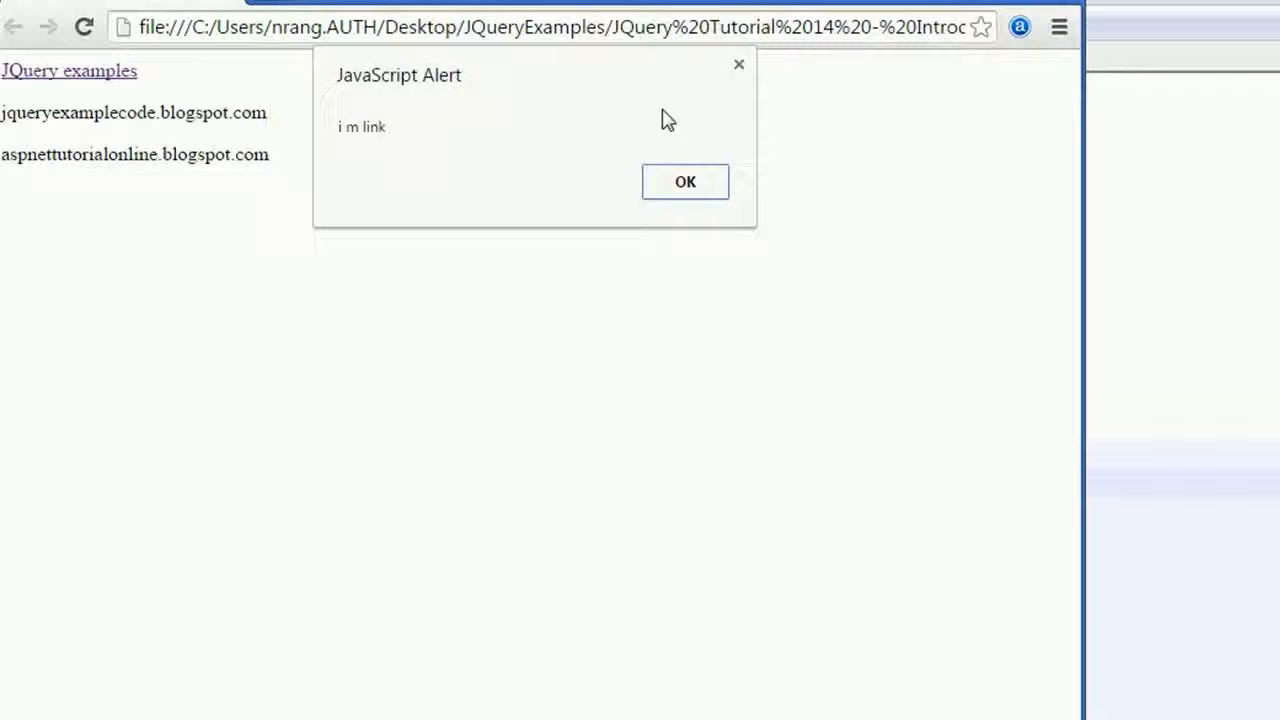
pyautogui.click(685, 181)
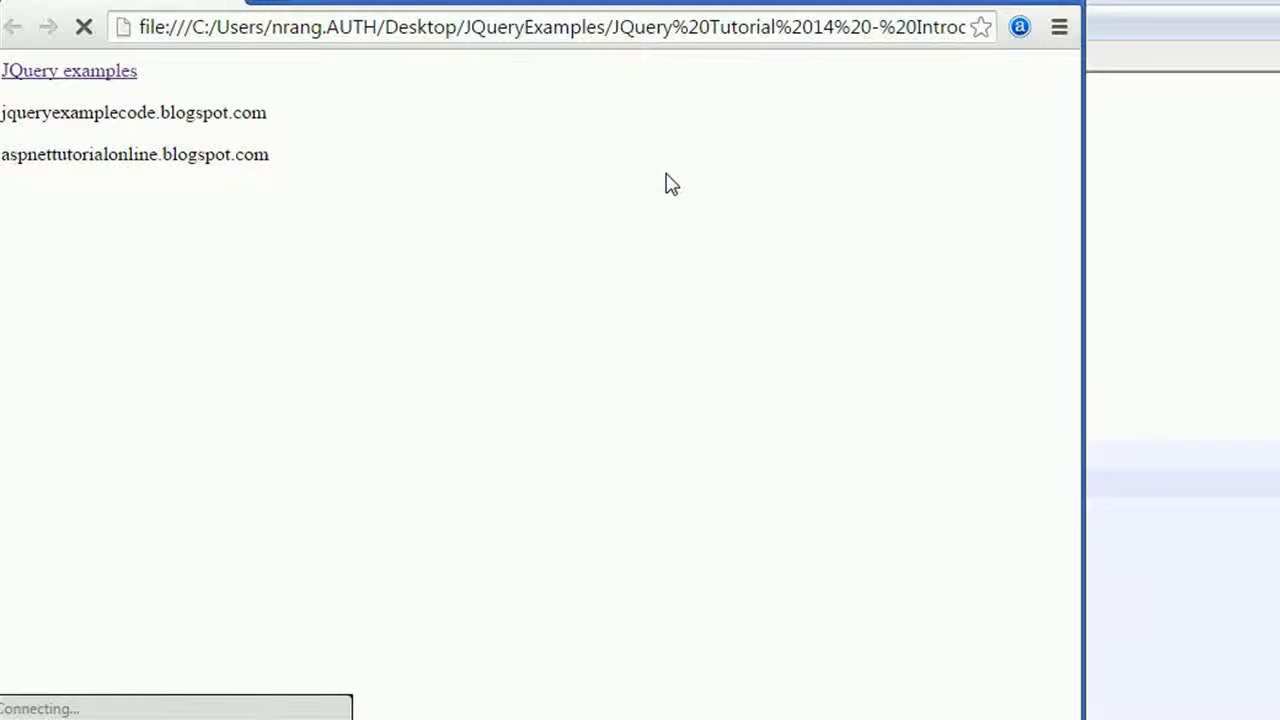
pyautogui.click(133, 112)
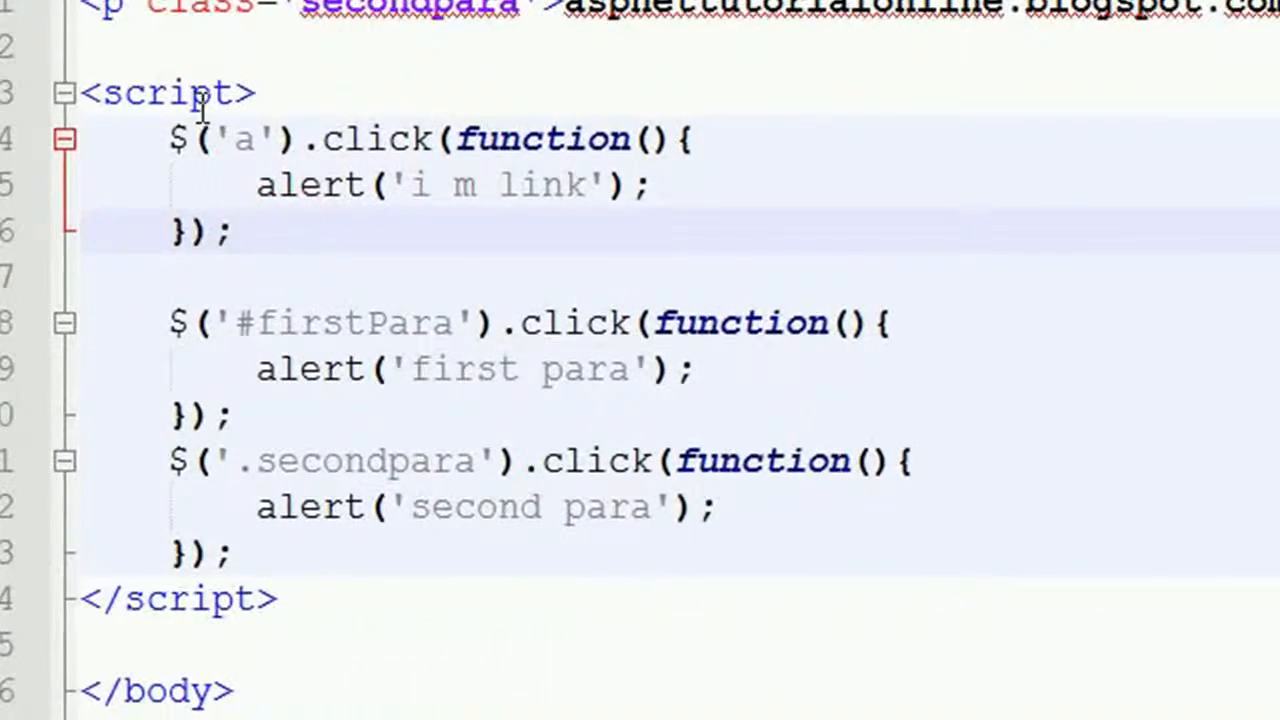
pyautogui.doubleClick(243, 138)
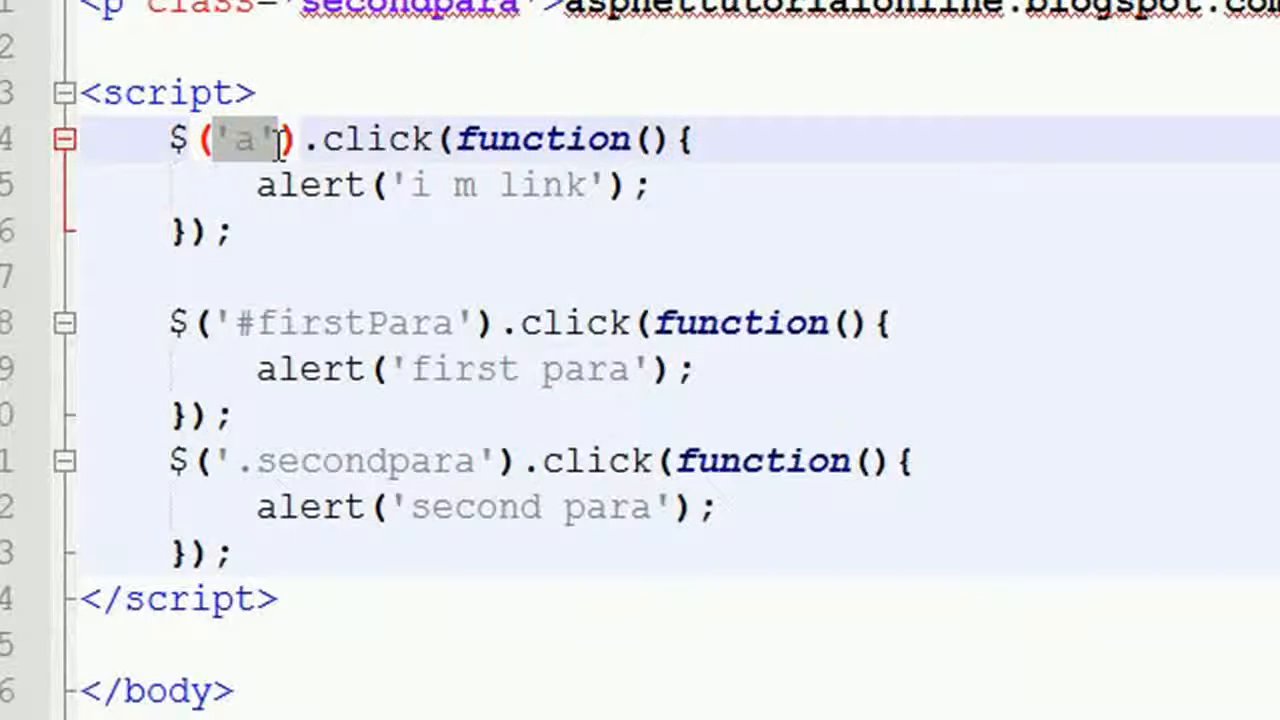